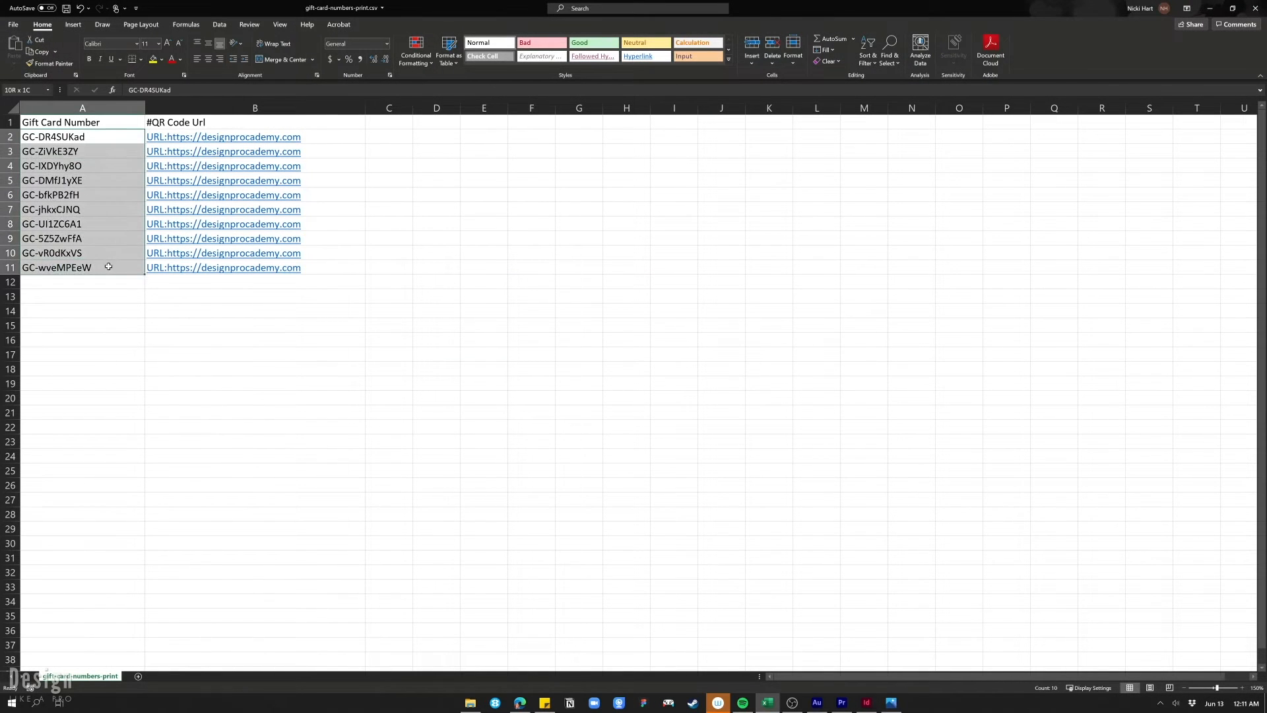
- Start a new 8.5 × 11 in single-page document with 0.5 in margins
left_click(81, 136)
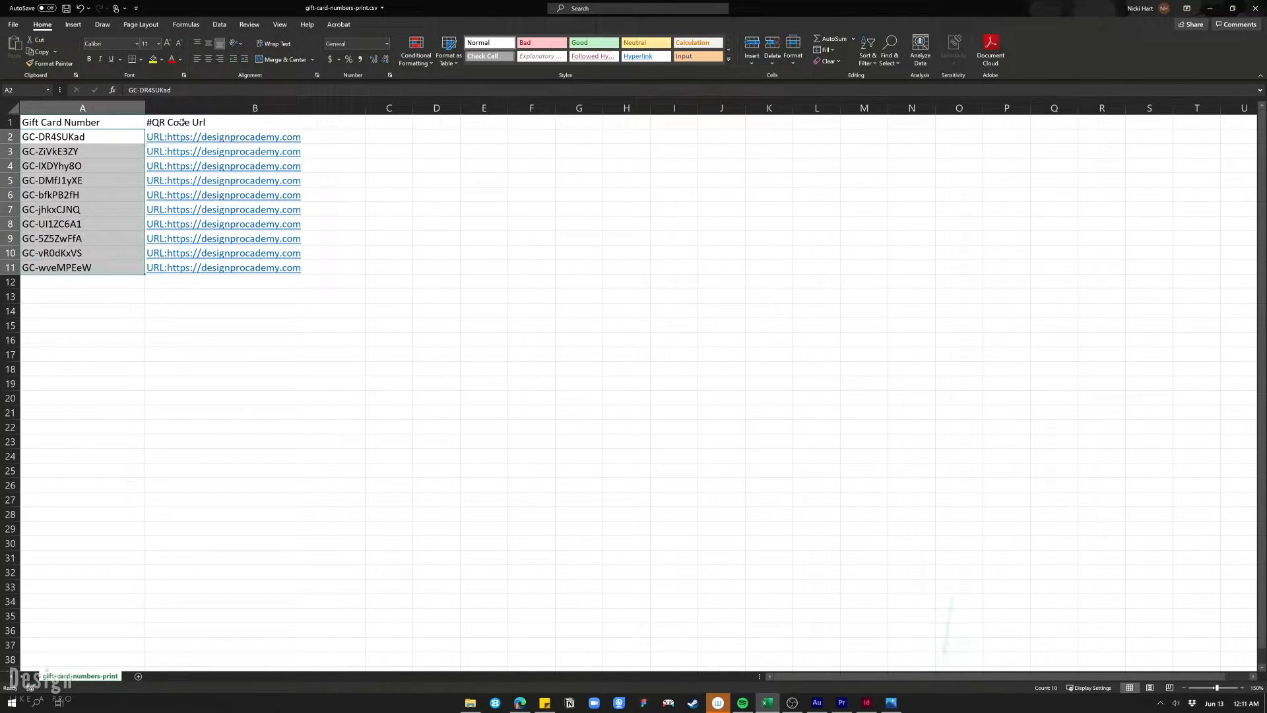
left_click(255, 122)
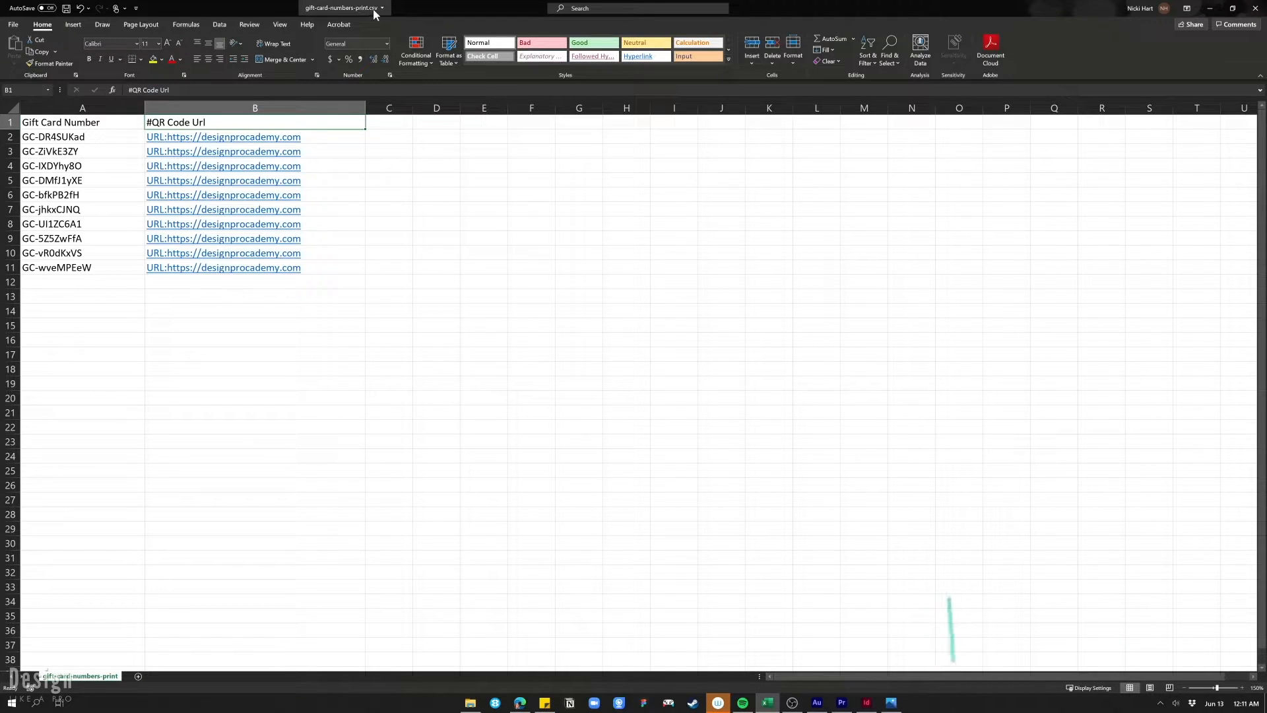
left_click(865, 702)
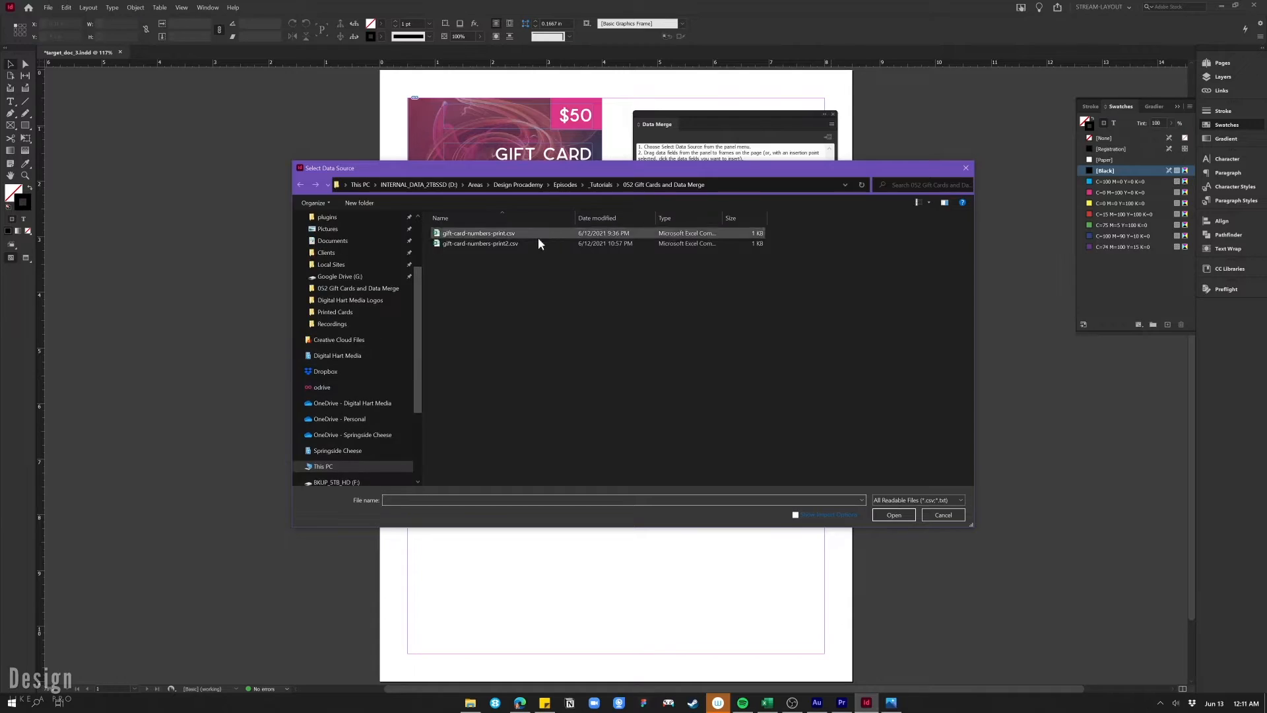
left_click(892, 515)
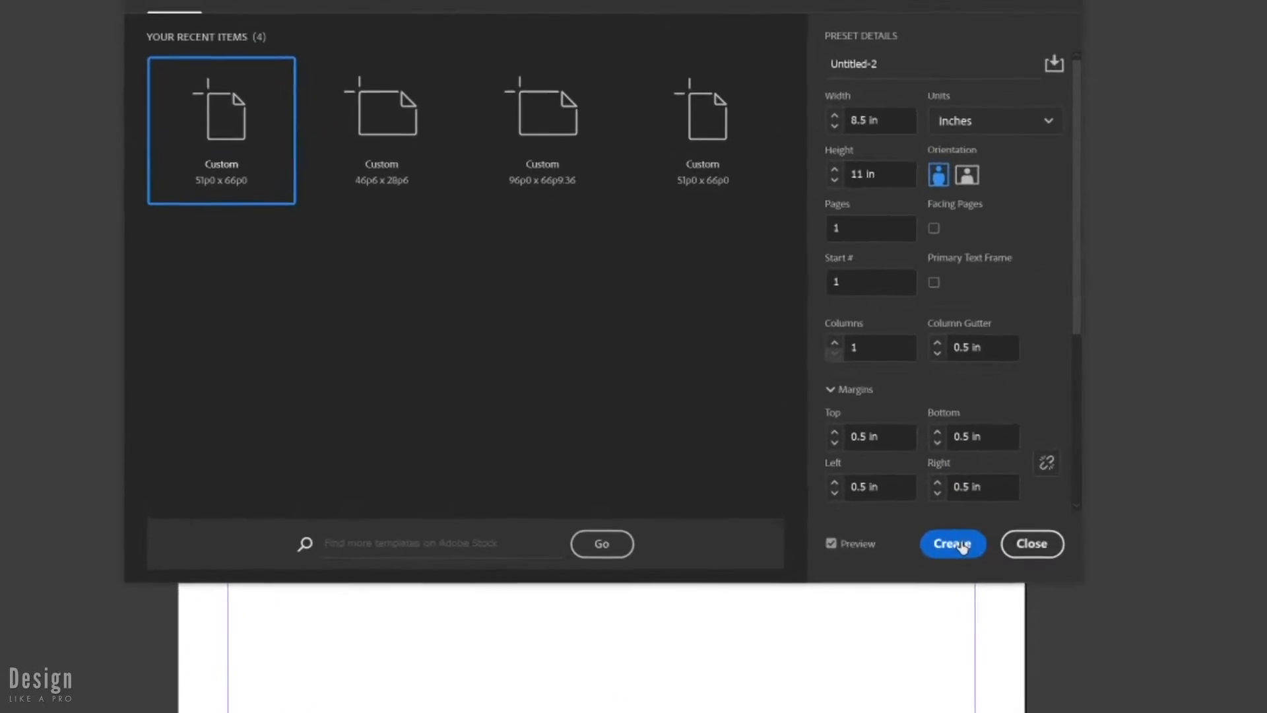
- Create the letter page and add a 3.5 × 2 in frame for the swirl image
scroll("down", 3)
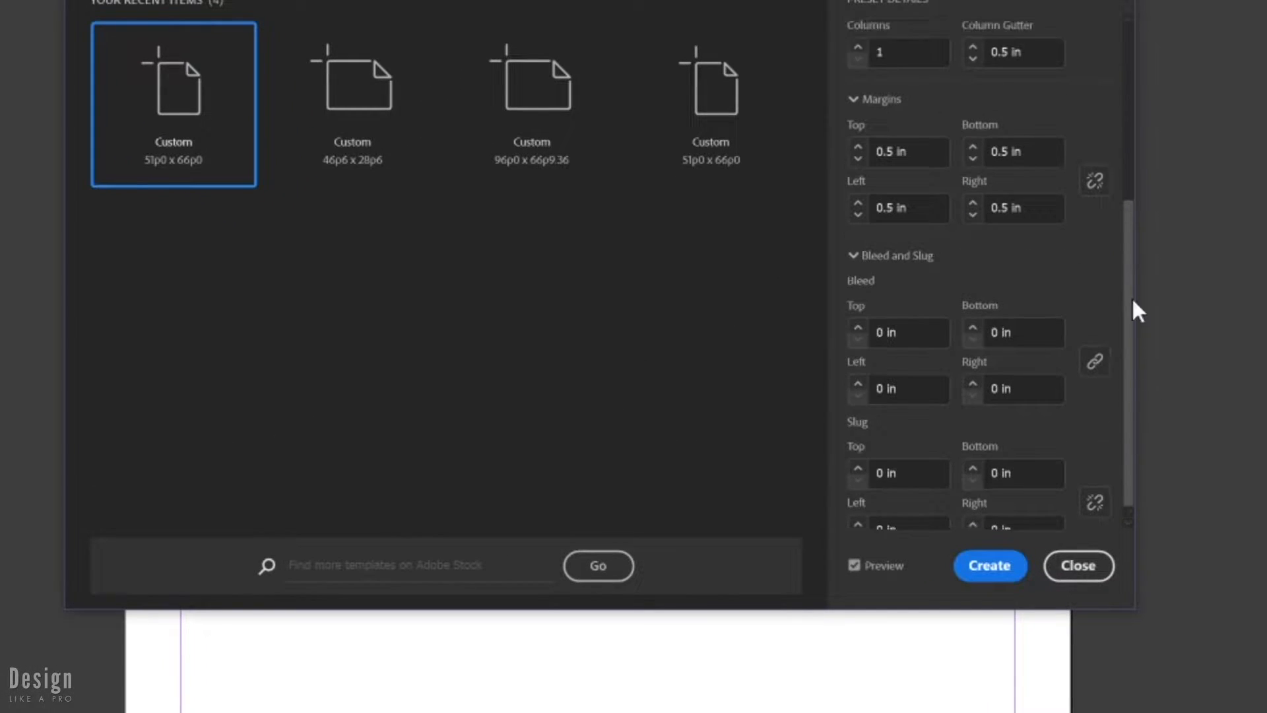
left_click(989, 565)
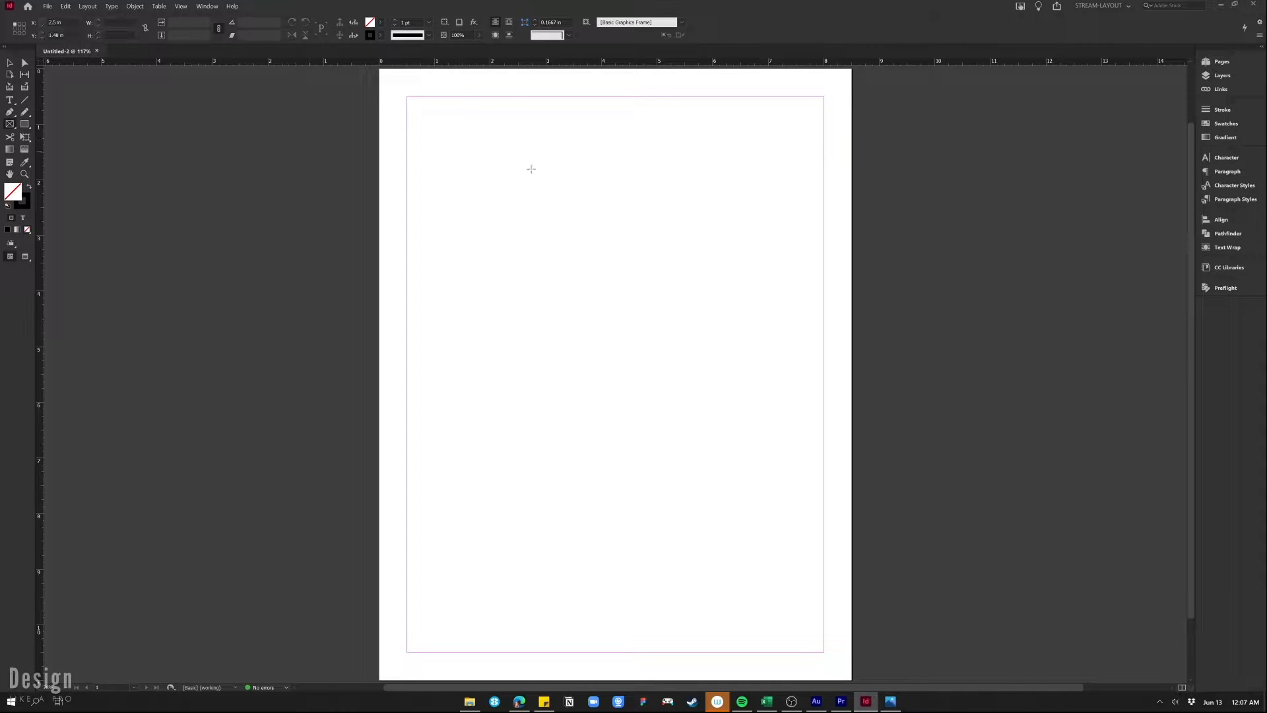
left_click(531, 169)
type("2")
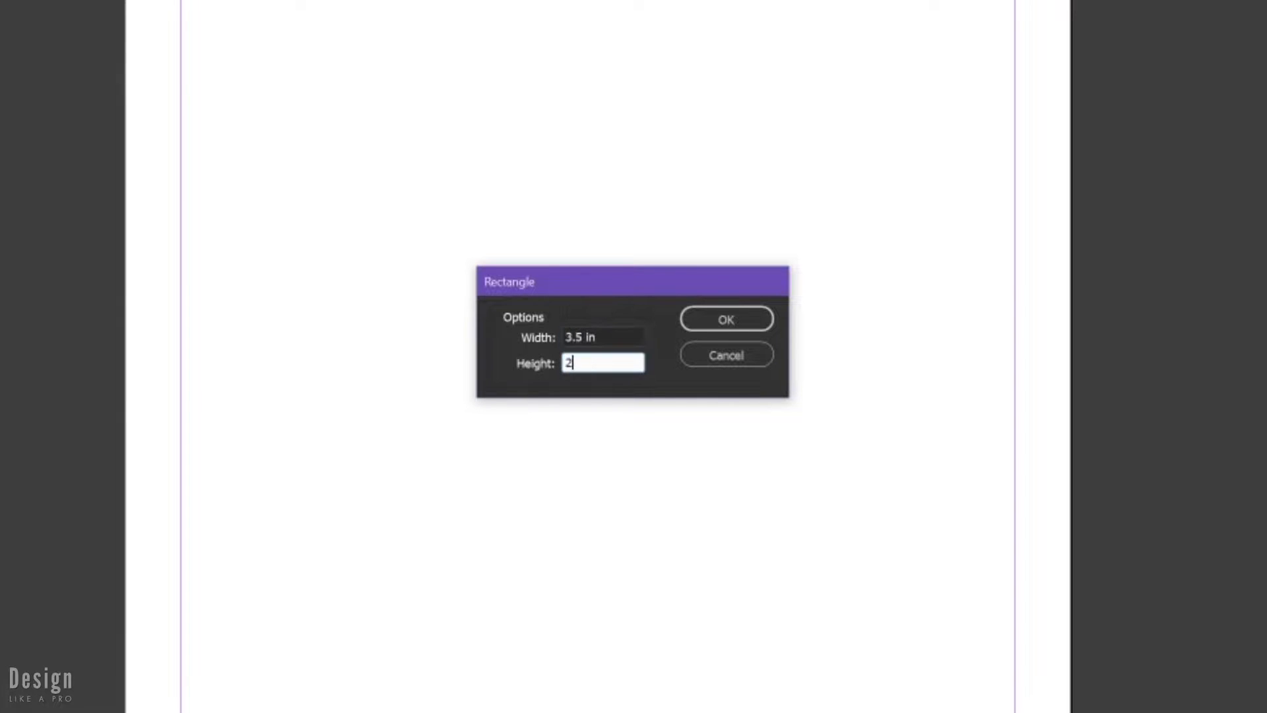
mouse_move(726, 318)
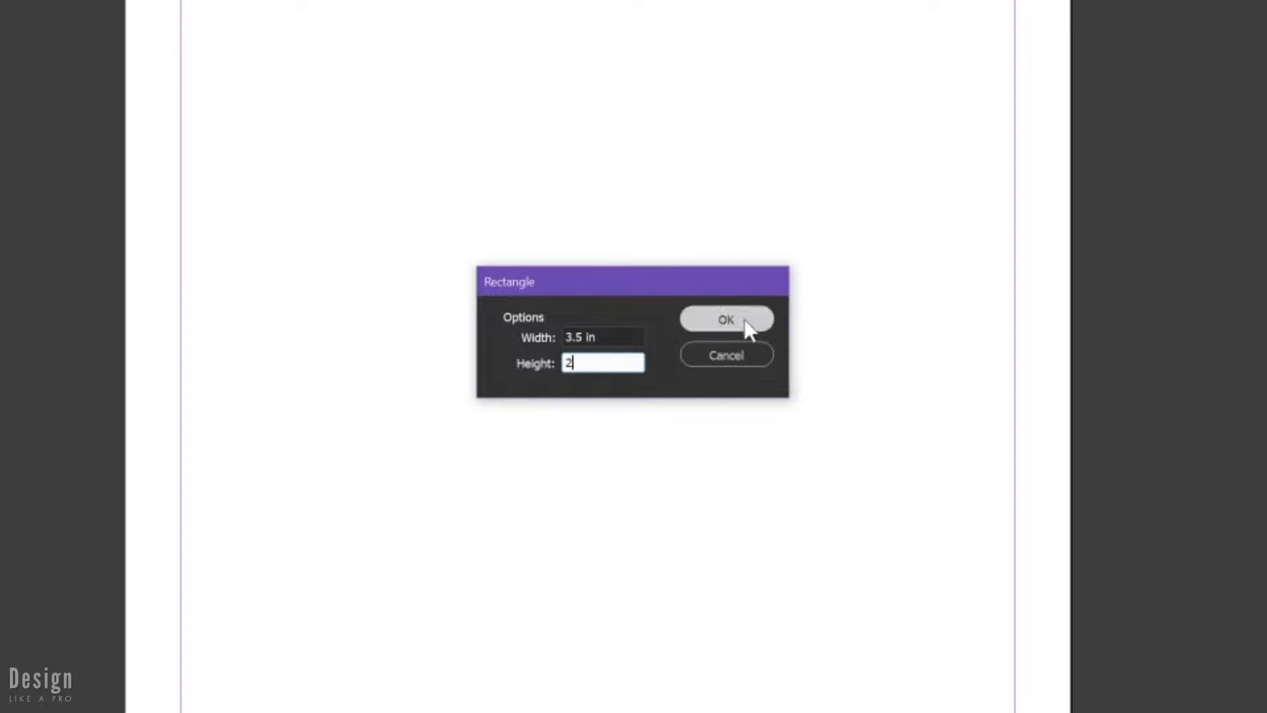
left_click(724, 318)
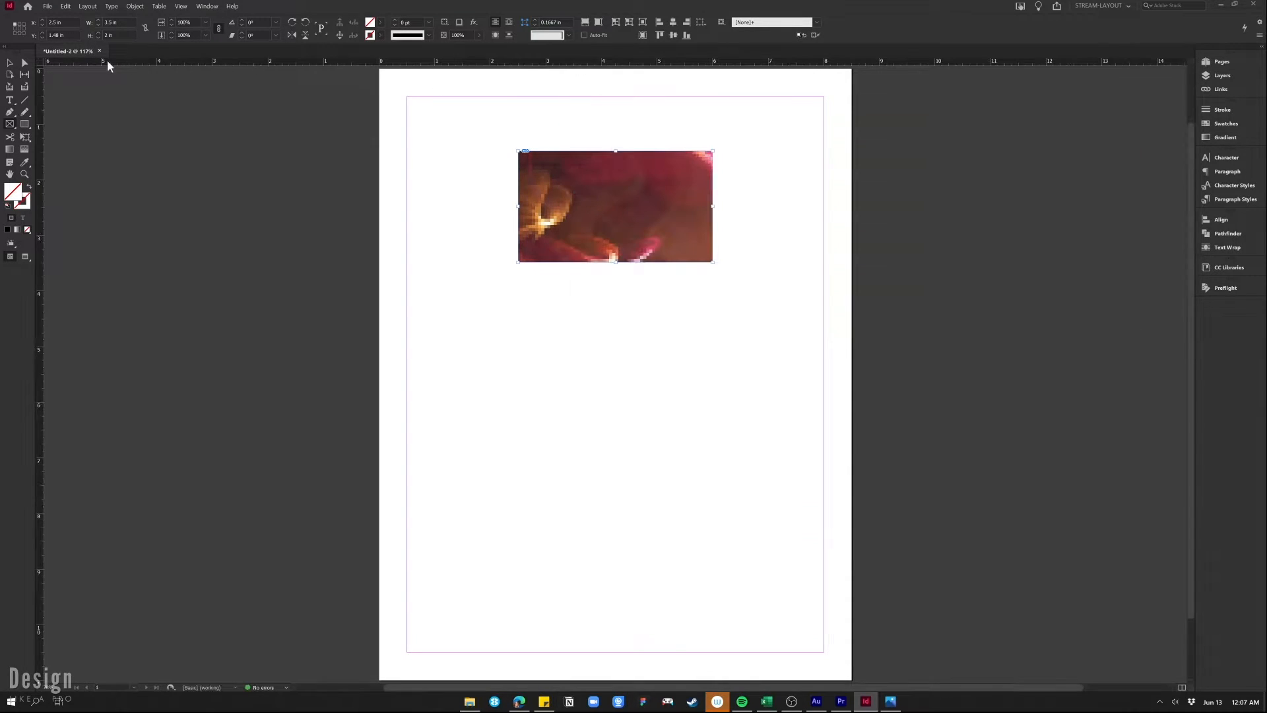
- Fit the swirl image to its frame and apply the purple swatch to the second rectangle
right_click(615, 205)
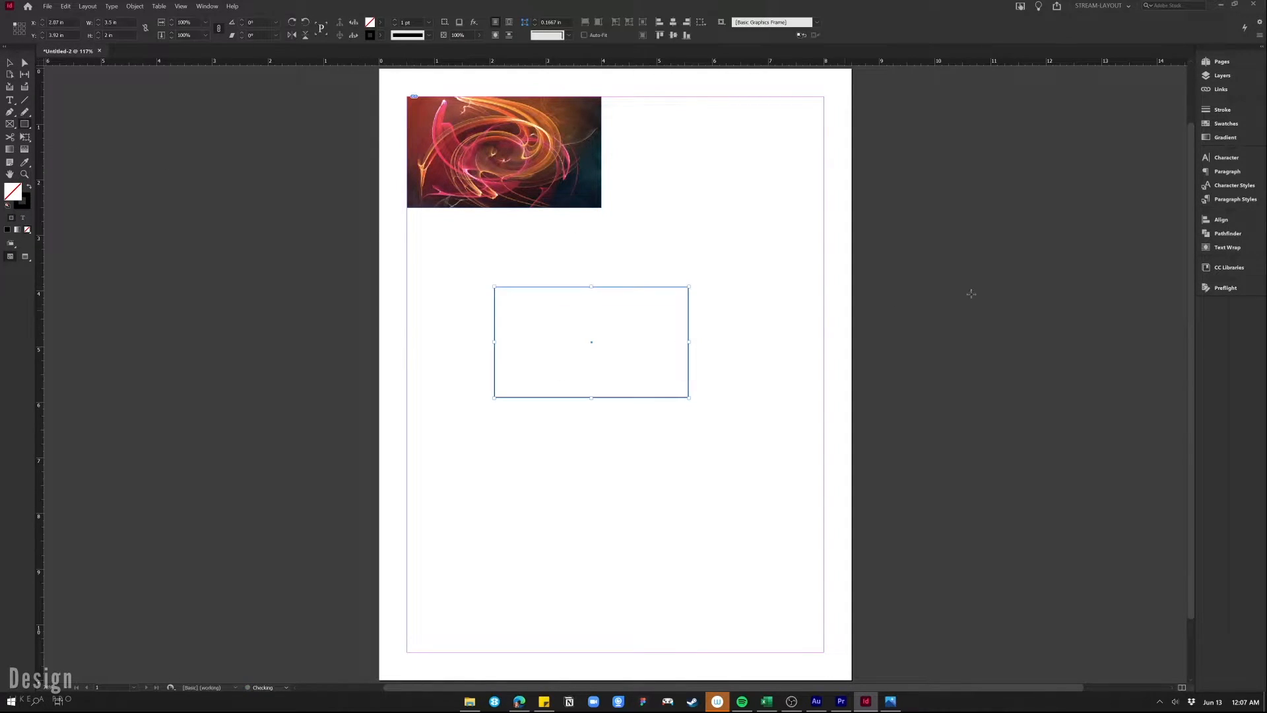
left_click(1226, 122)
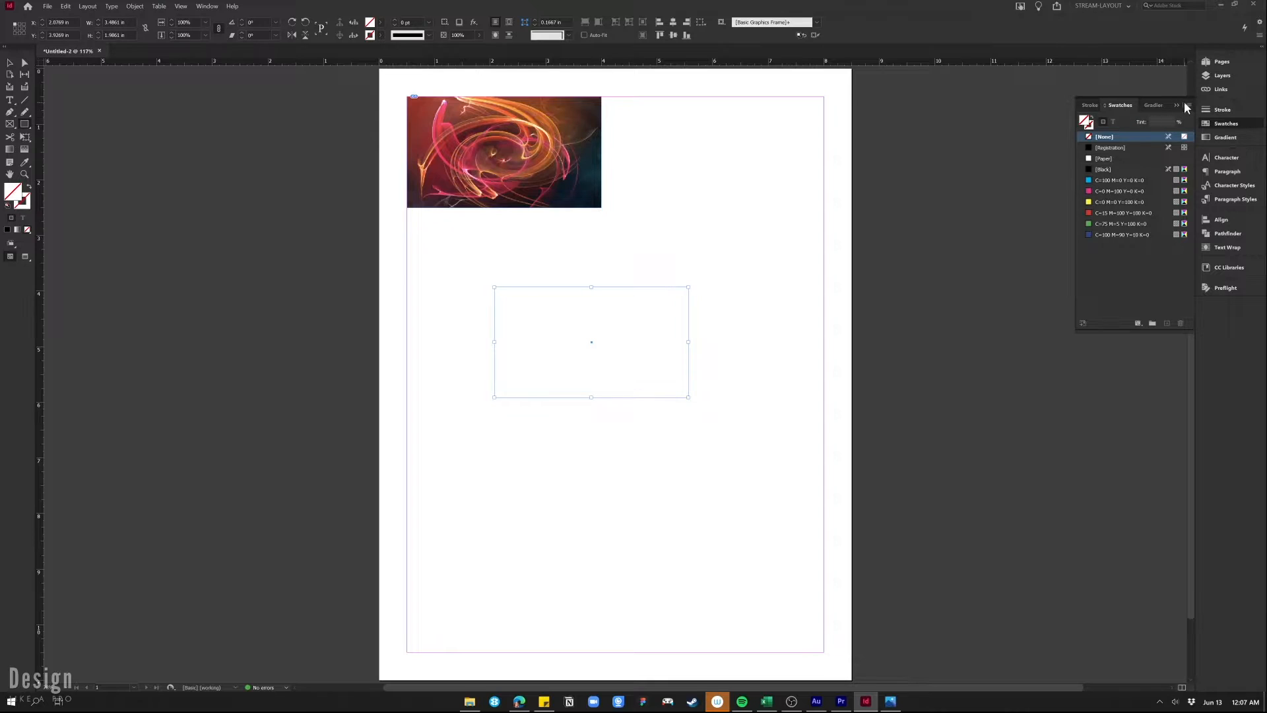
mouse_move(900, 242)
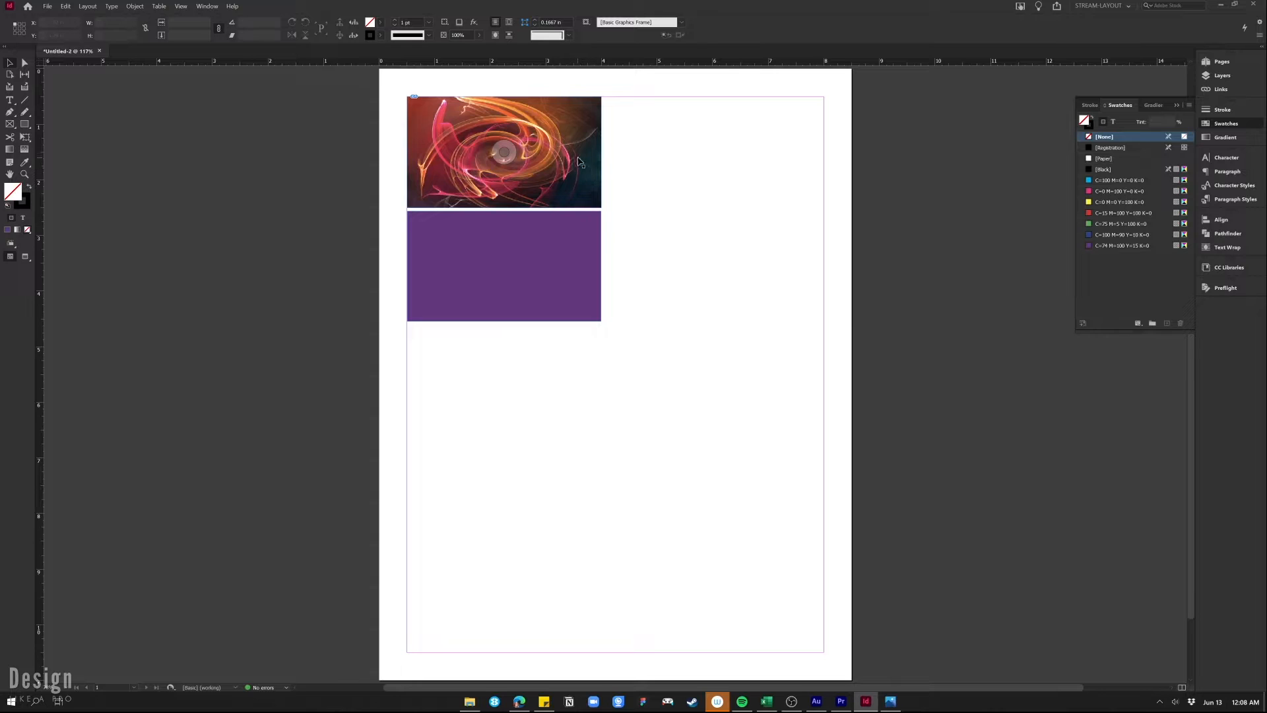
- Send the purple rectangle behind the swirl image and set image opacity to 50%
left_click(503, 267)
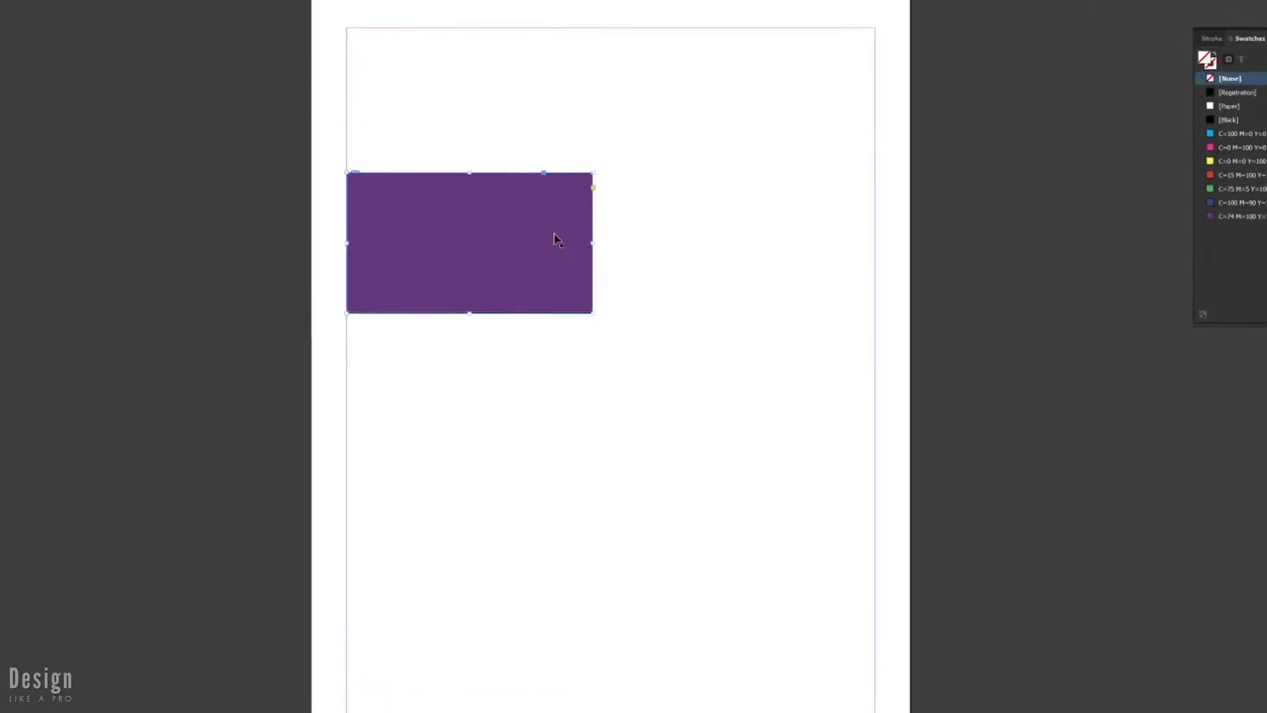
right_click(558, 240)
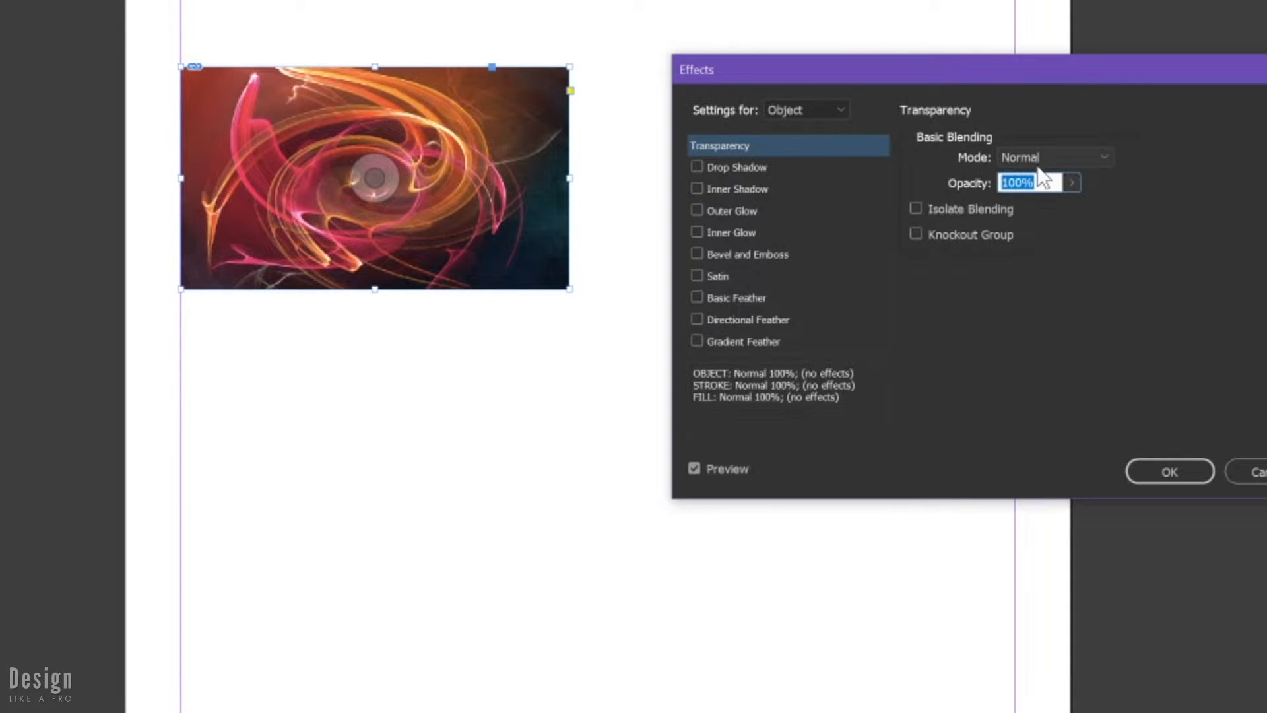
type("50")
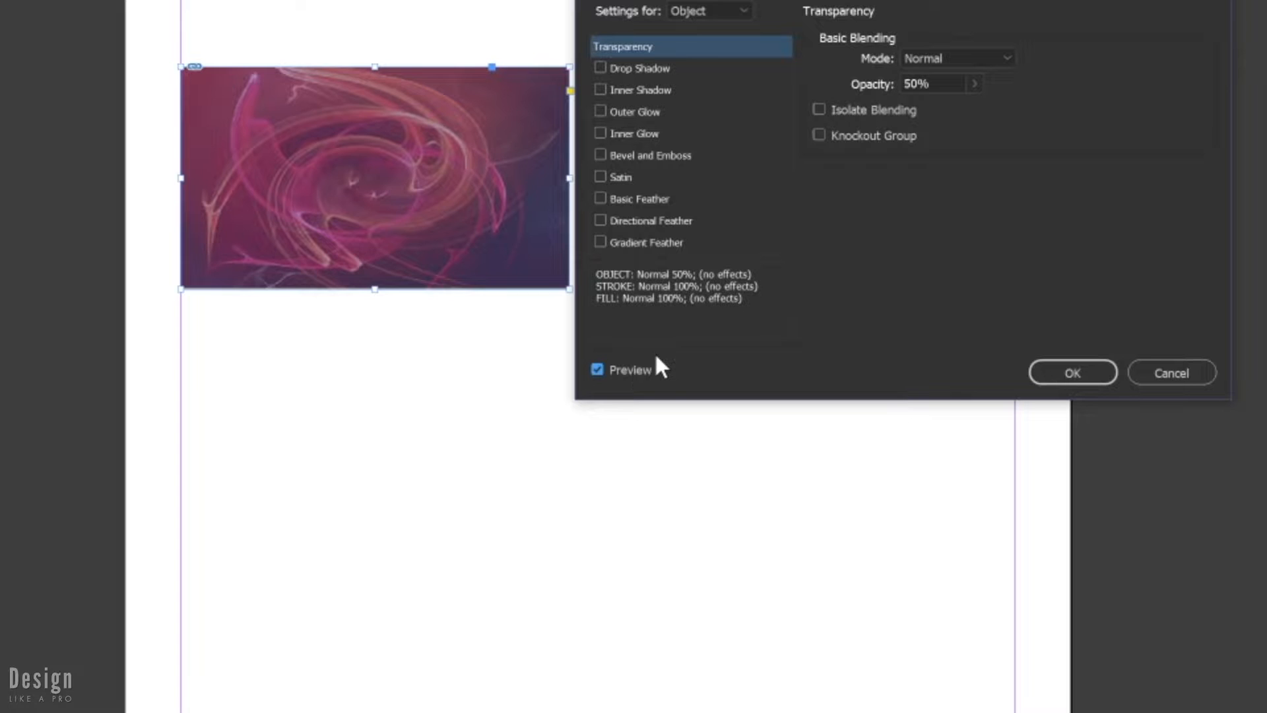
left_click(1071, 372)
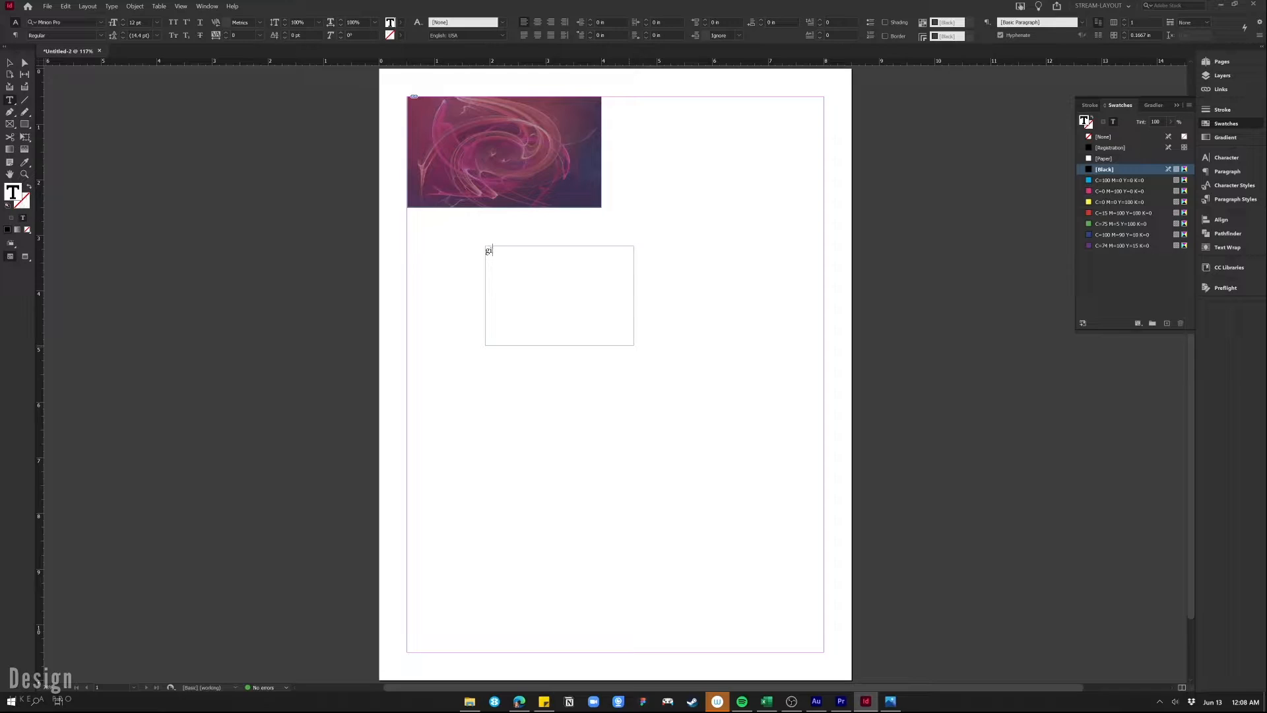
- Type 'gift card' and format it in Larosa, all caps, with white fill
type("ift")
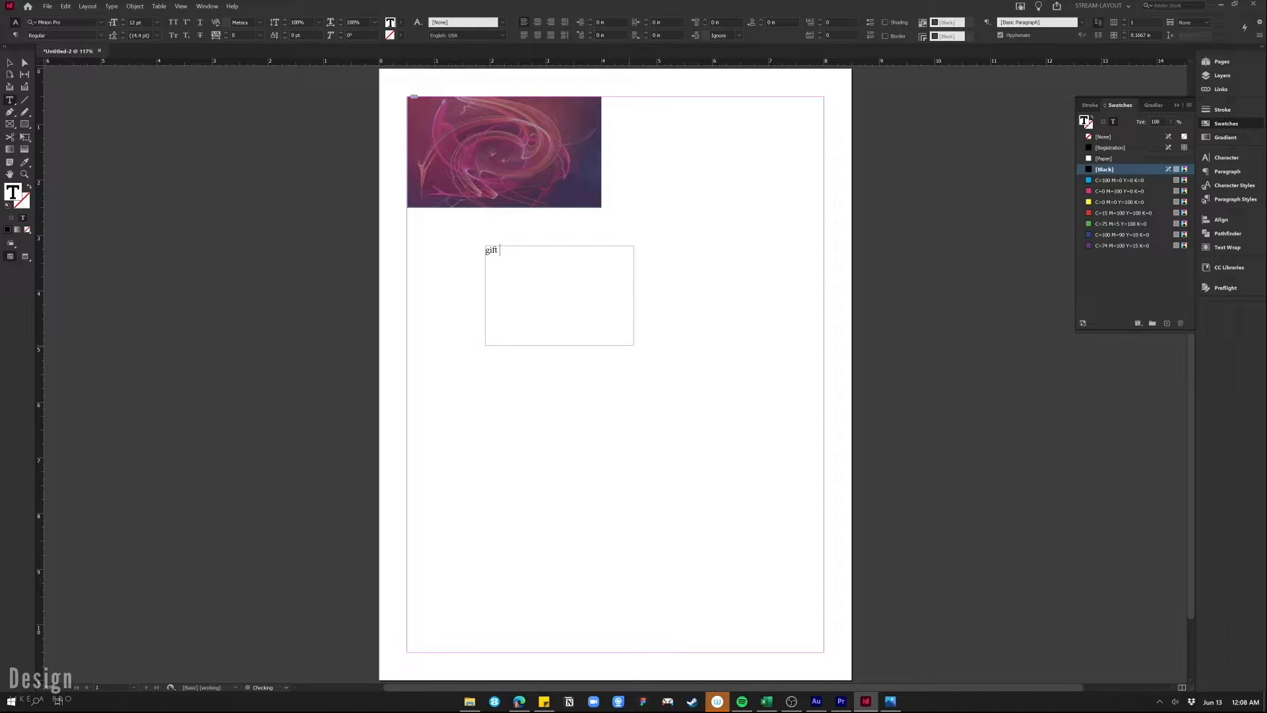
type("card")
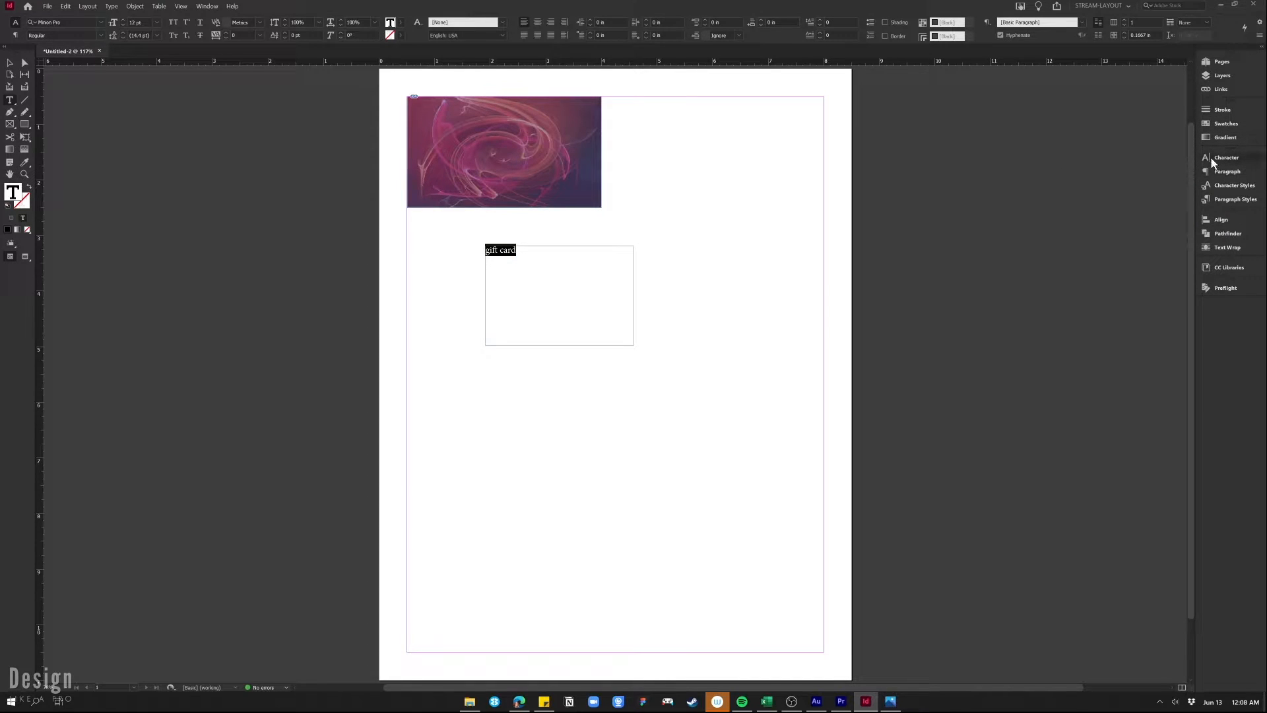
left_click(1226, 157)
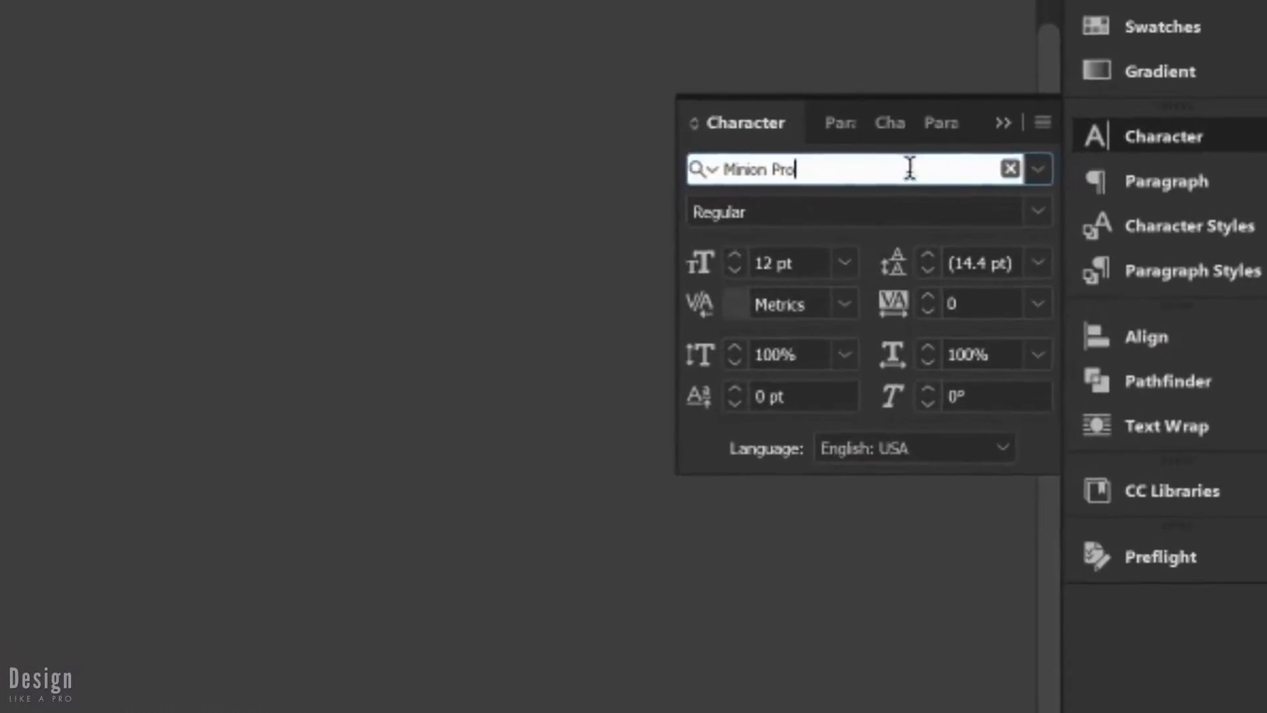
left_click(1009, 169)
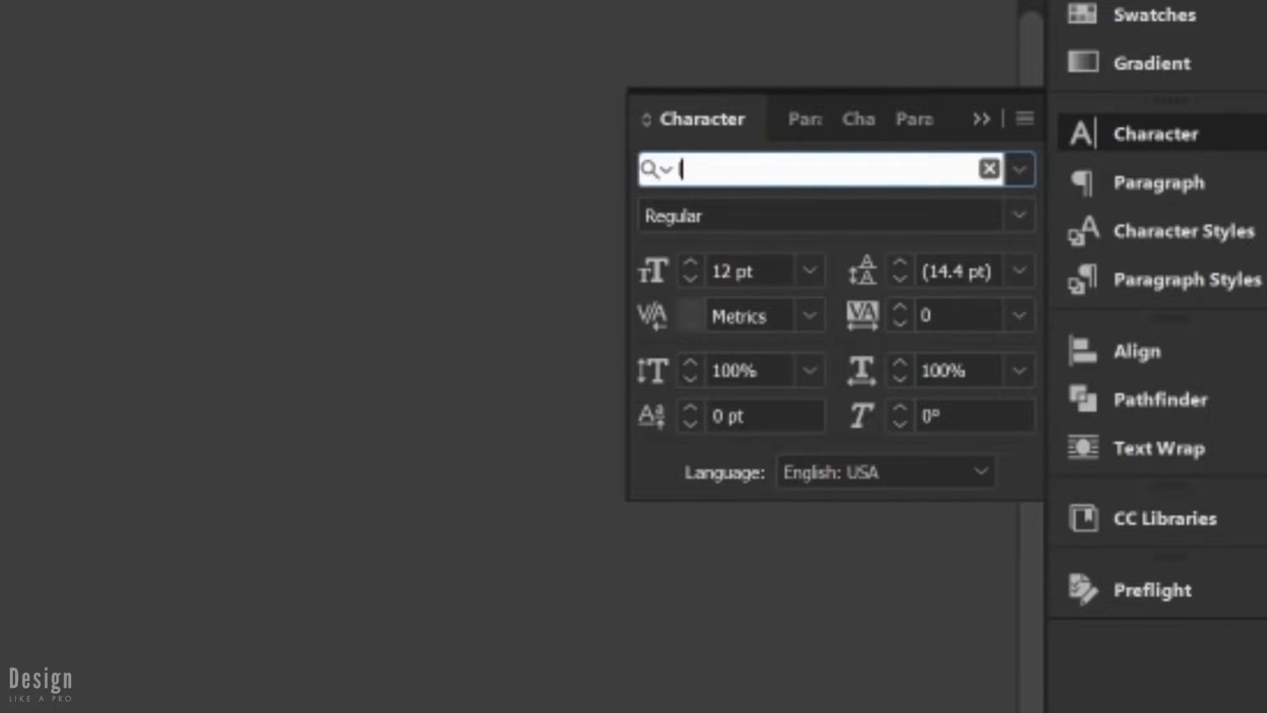
left_click(817, 169)
type("Larosa")
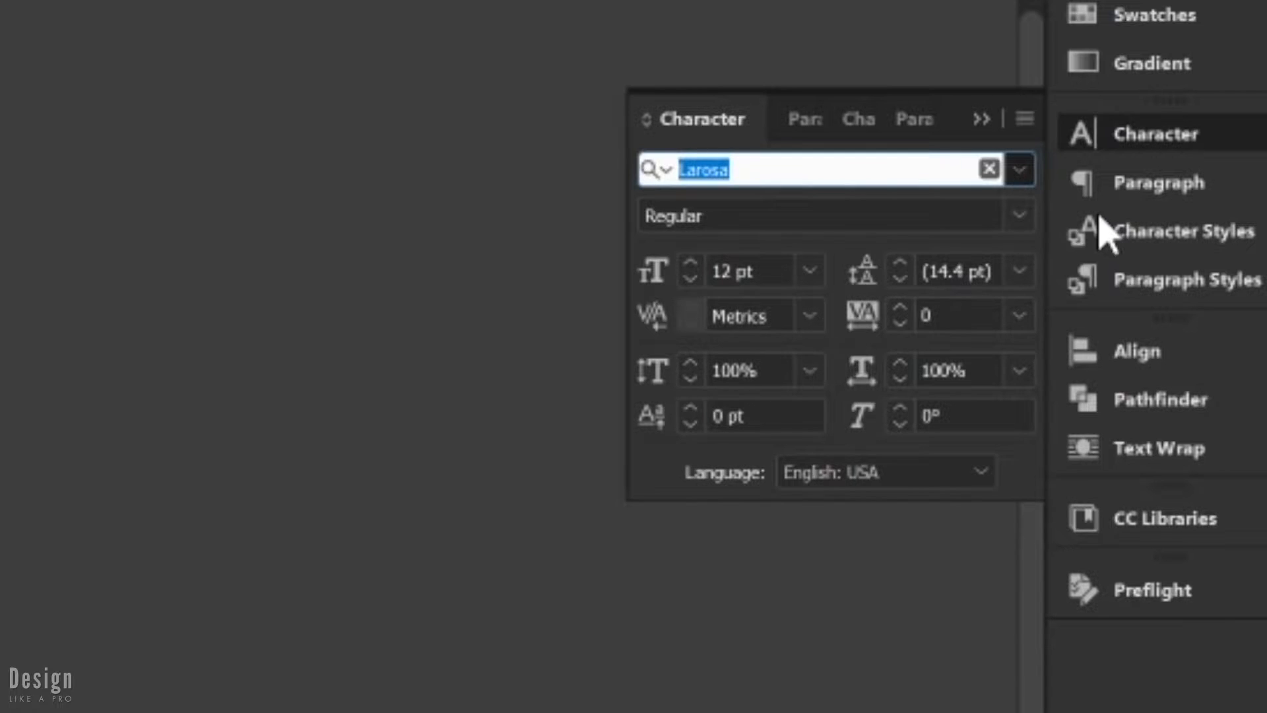
left_click(1025, 119)
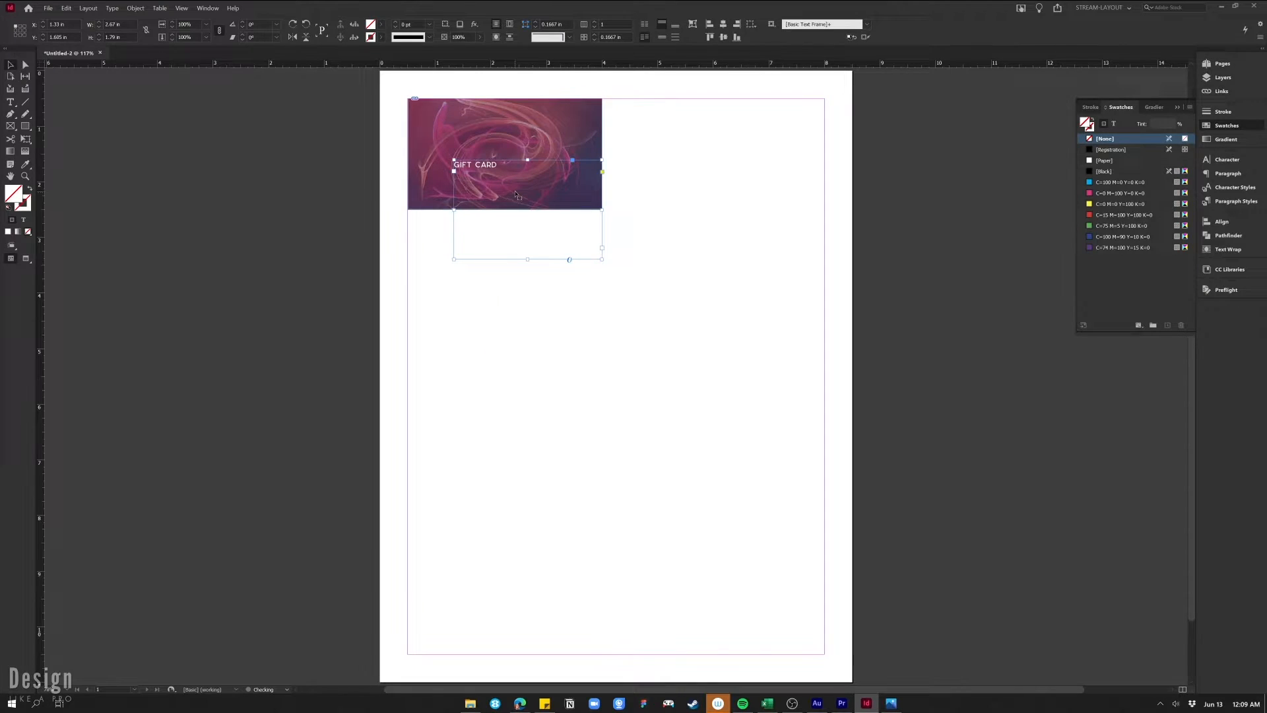
- Enlarge and right-align the GIFT CARD heading, then deselect it
double_click(475, 165)
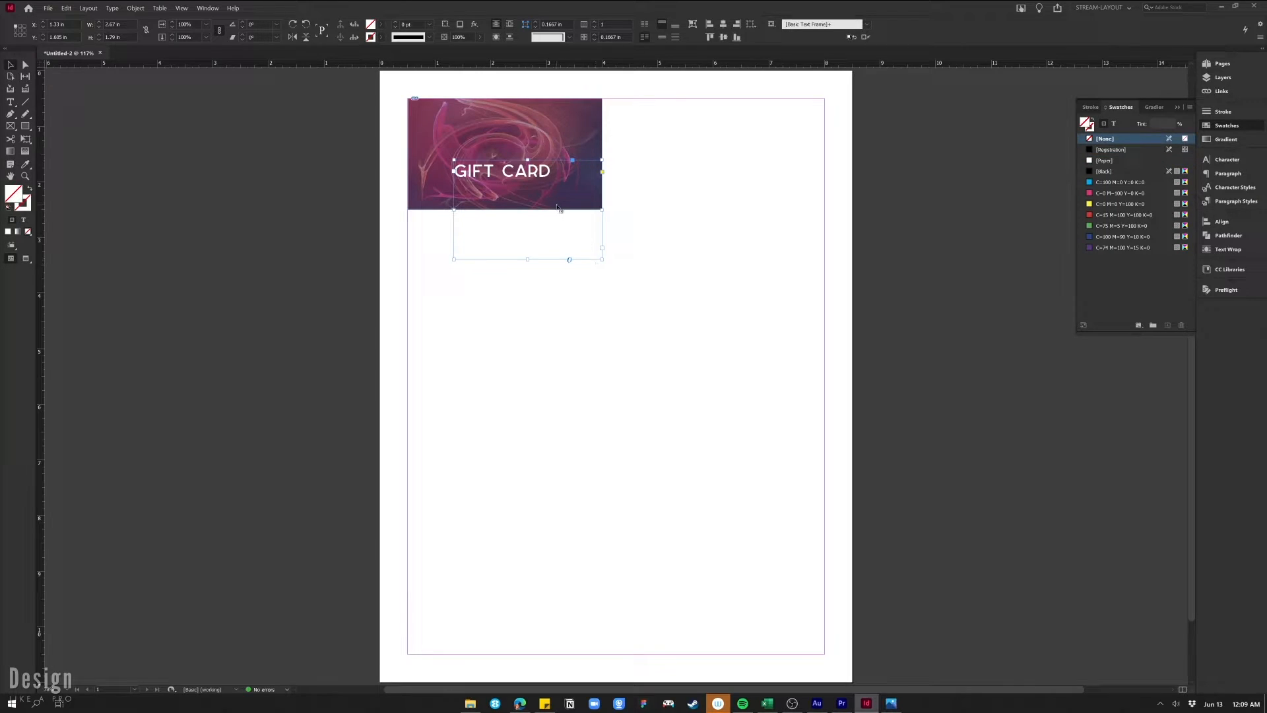
mouse_move(744, 224)
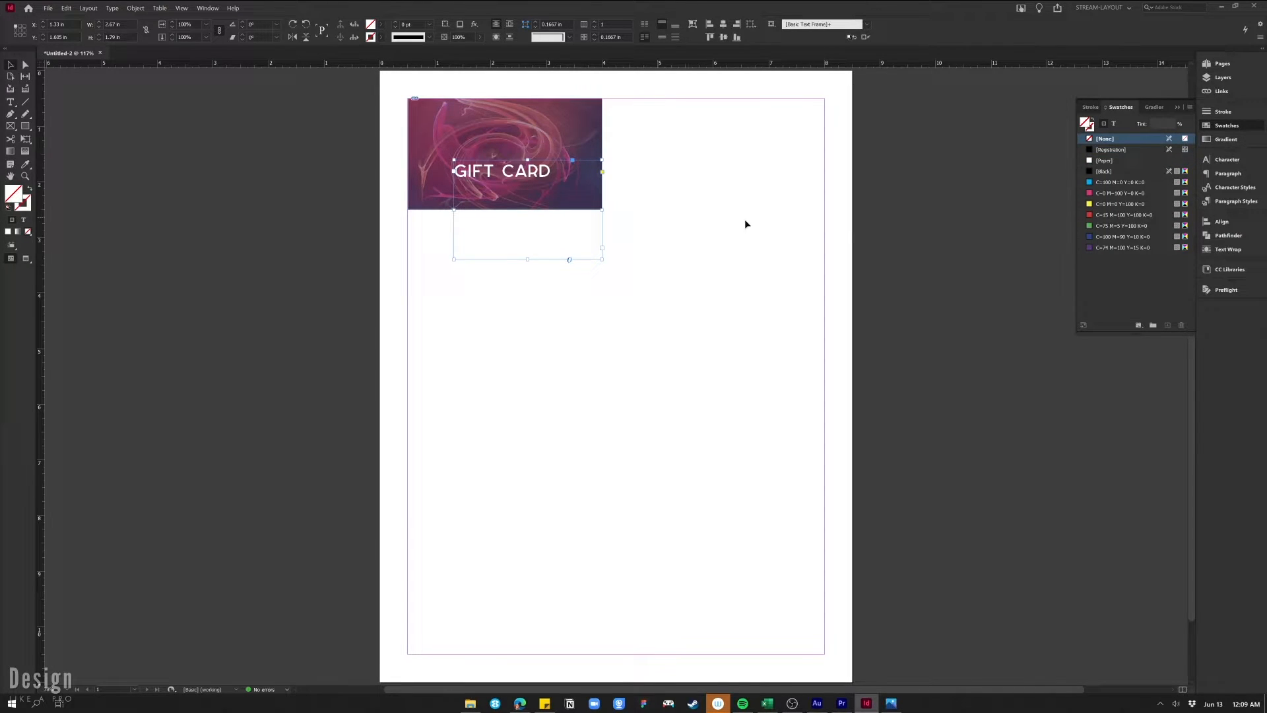
left_click(1227, 173)
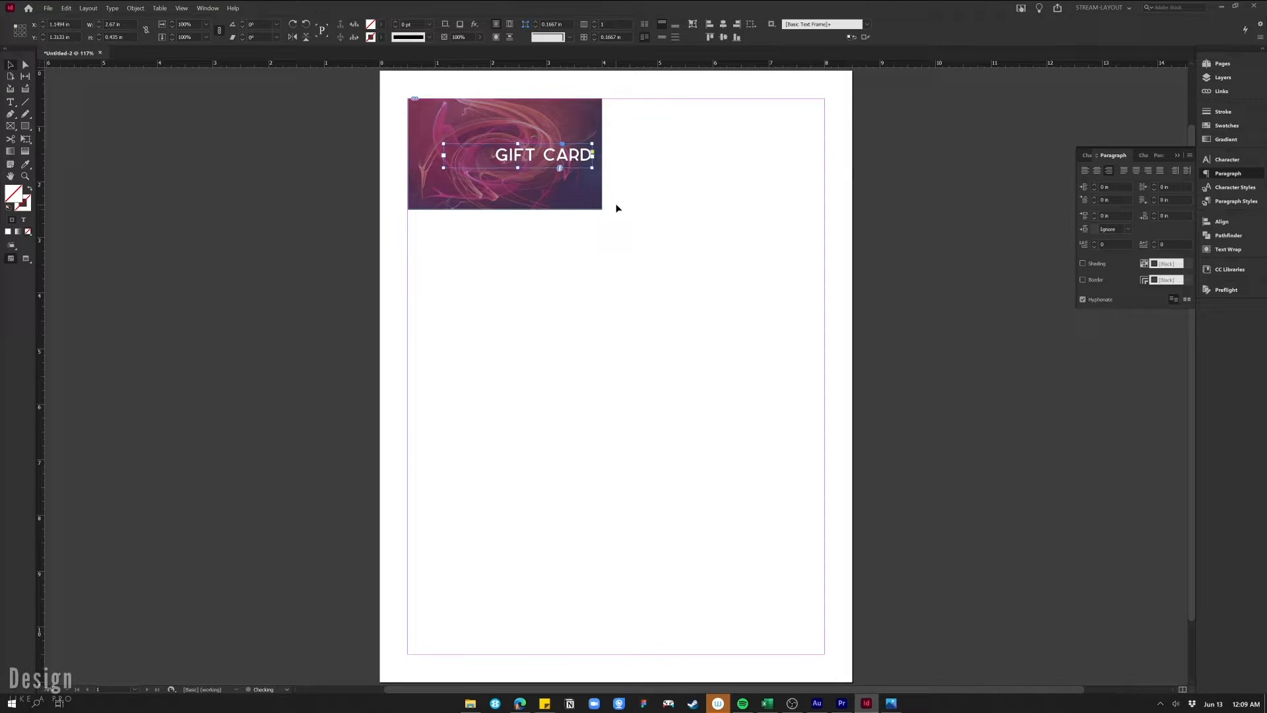
left_click(11, 101)
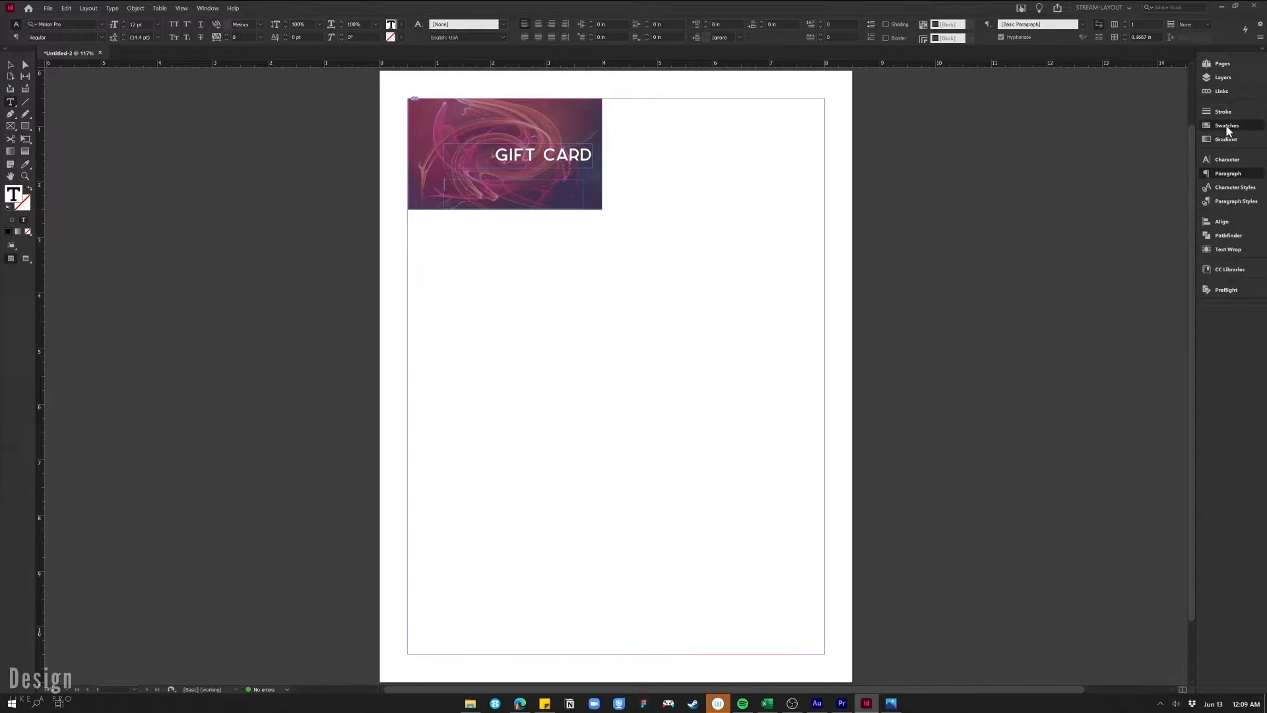
- Type 'card number' in white Nunito Bold below the heading
left_click(1226, 126)
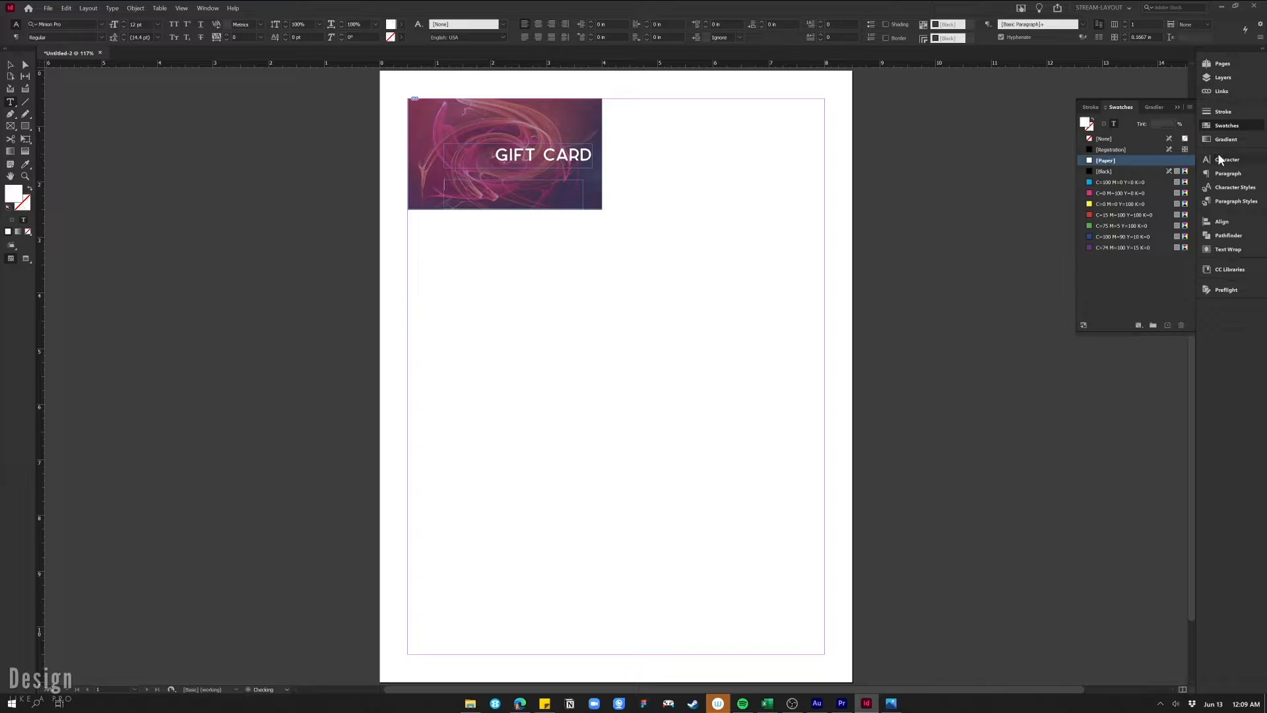
left_click(1227, 159)
type("nun")
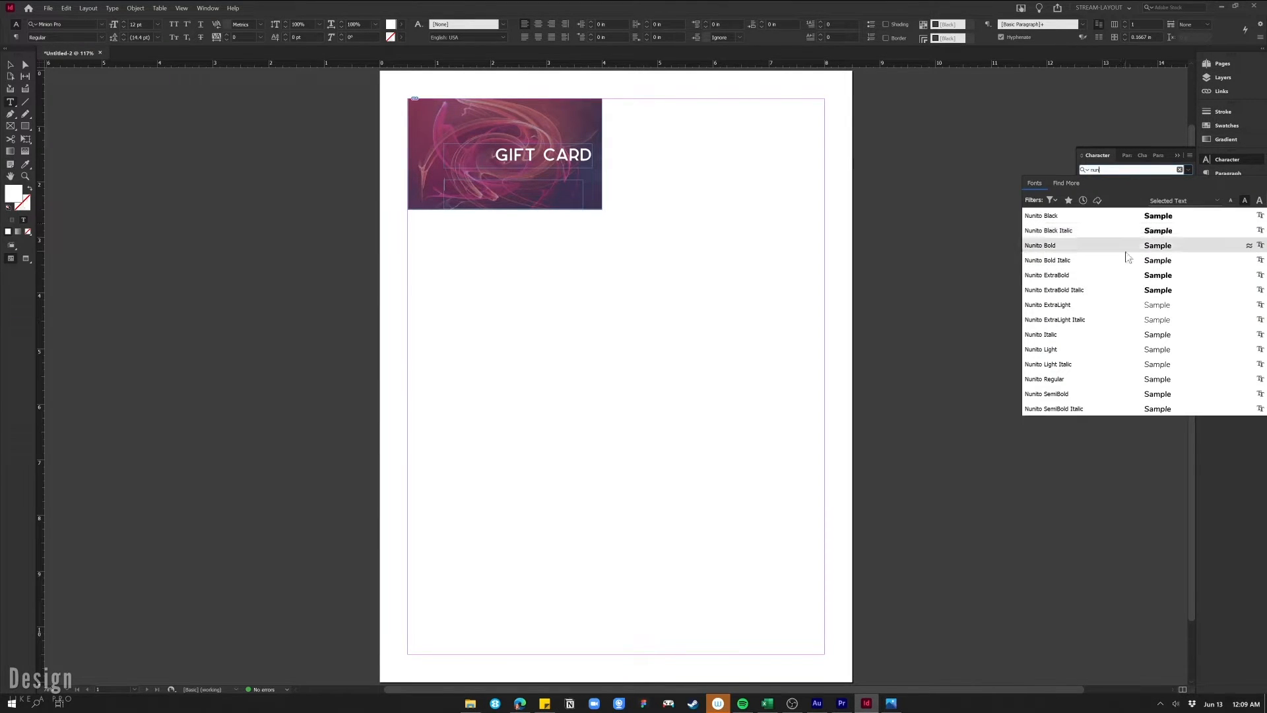
left_click(1040, 245)
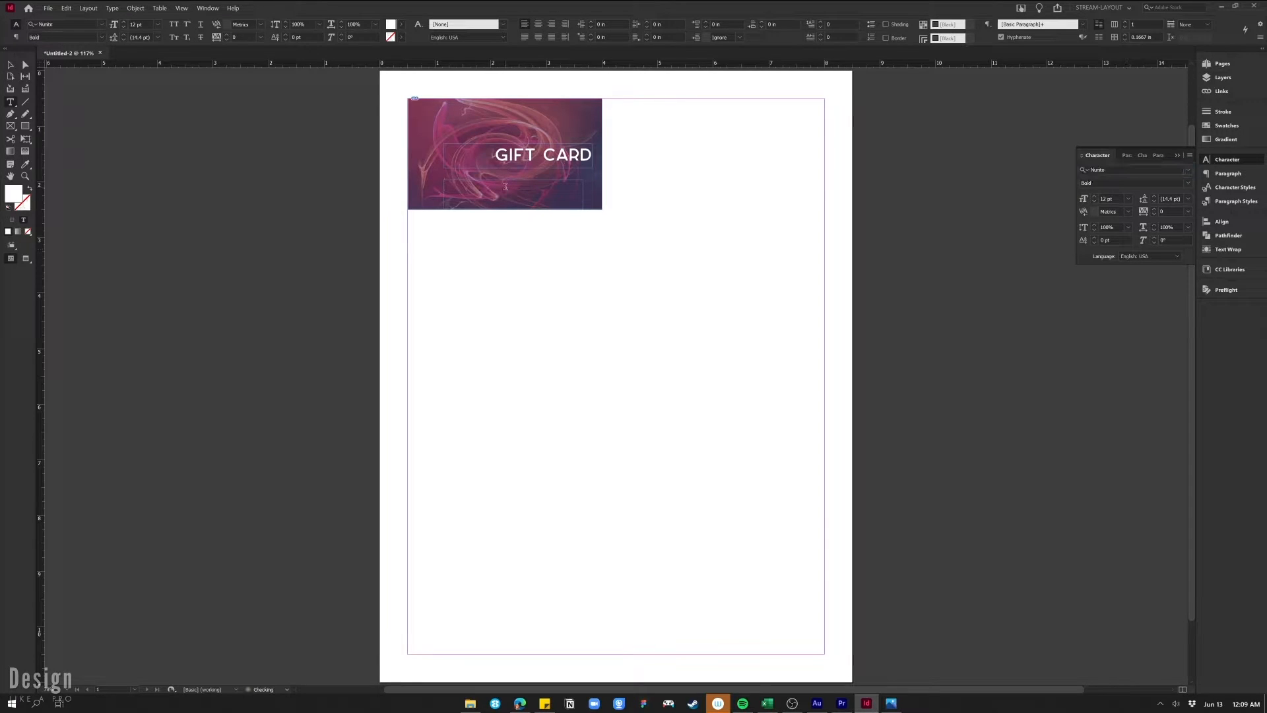
type("card number")
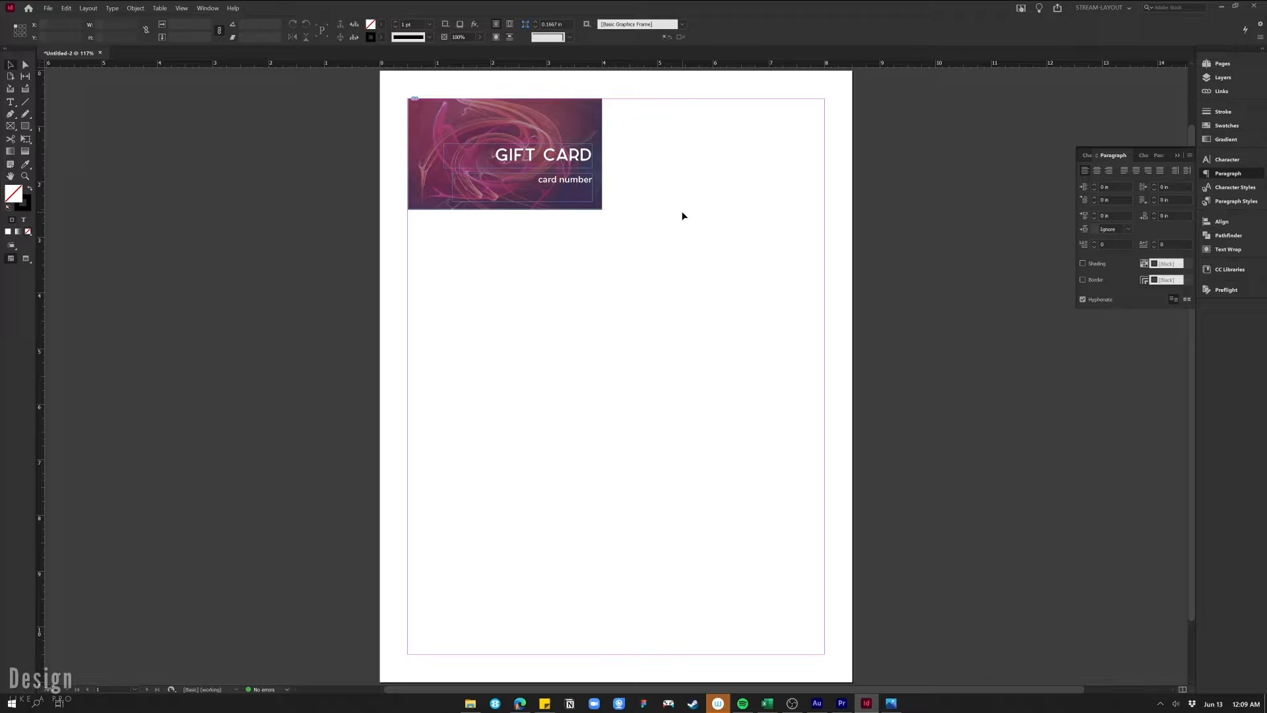
mouse_move(11, 111)
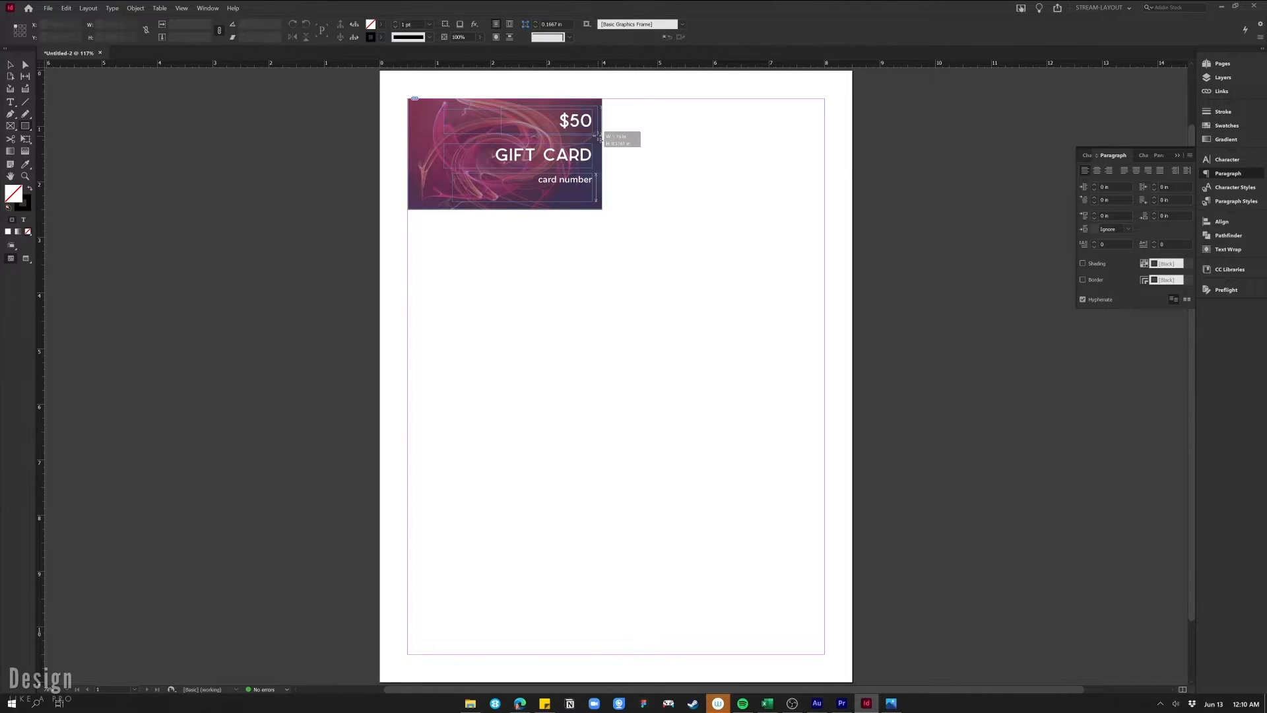
- Fill the new box pink with no stroke and send it behind the $50 text
left_click(1225, 125)
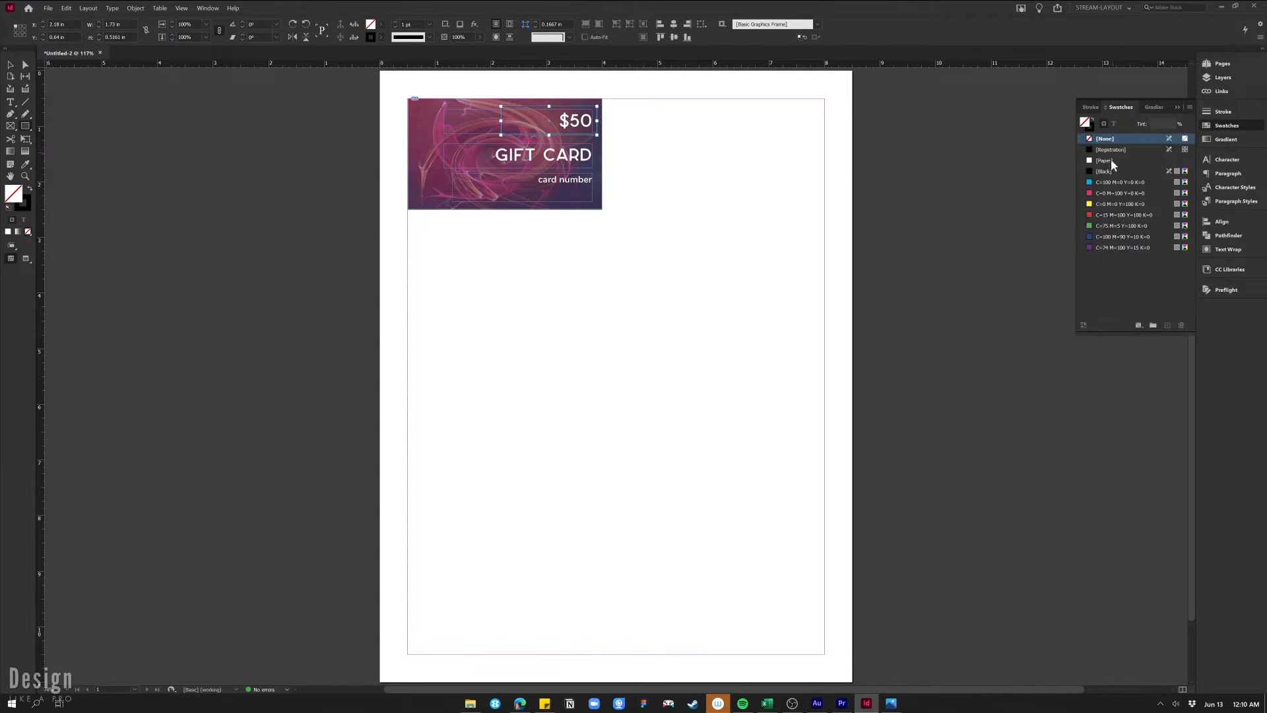
left_click(1122, 192)
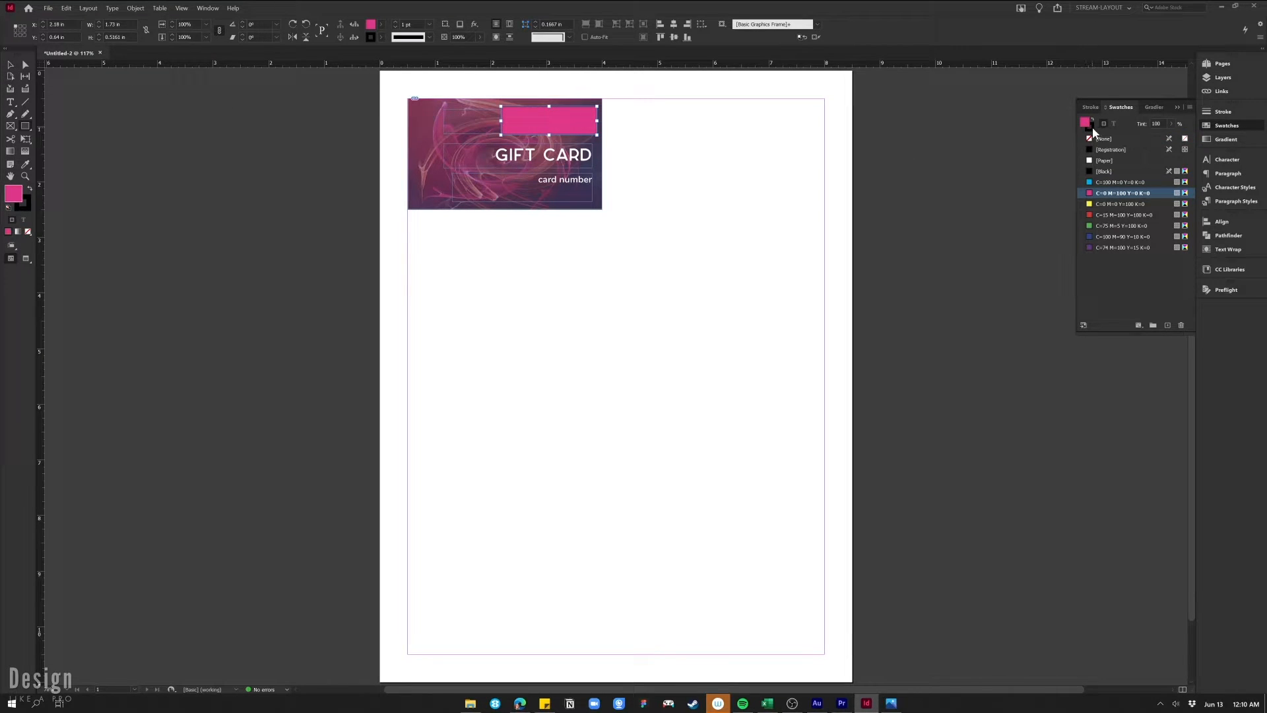
left_click(1104, 138)
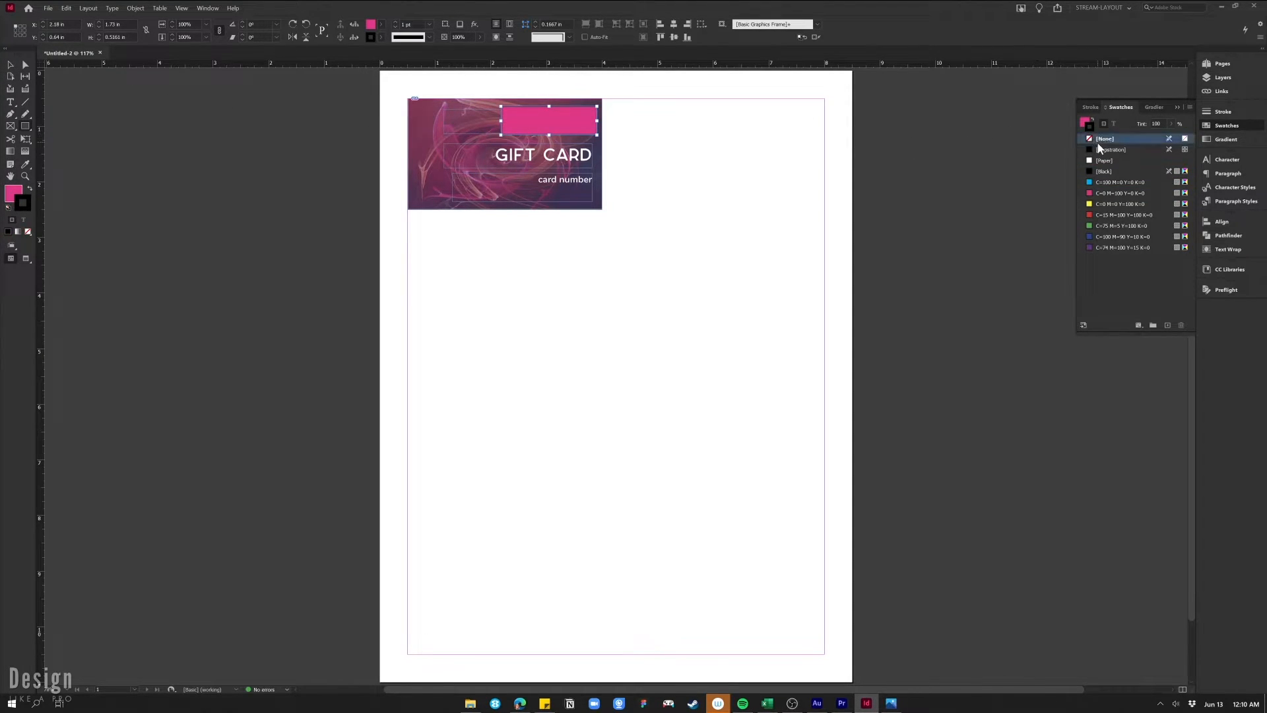
left_click(1105, 138)
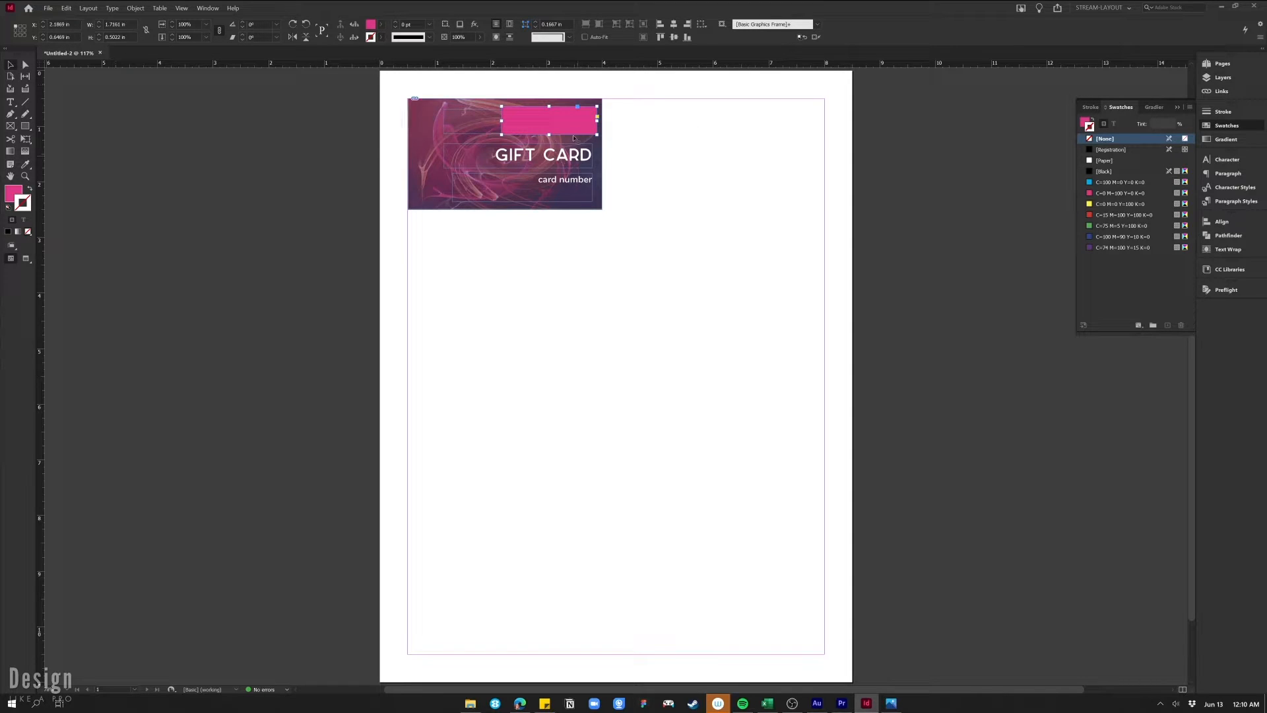
right_click(549, 138)
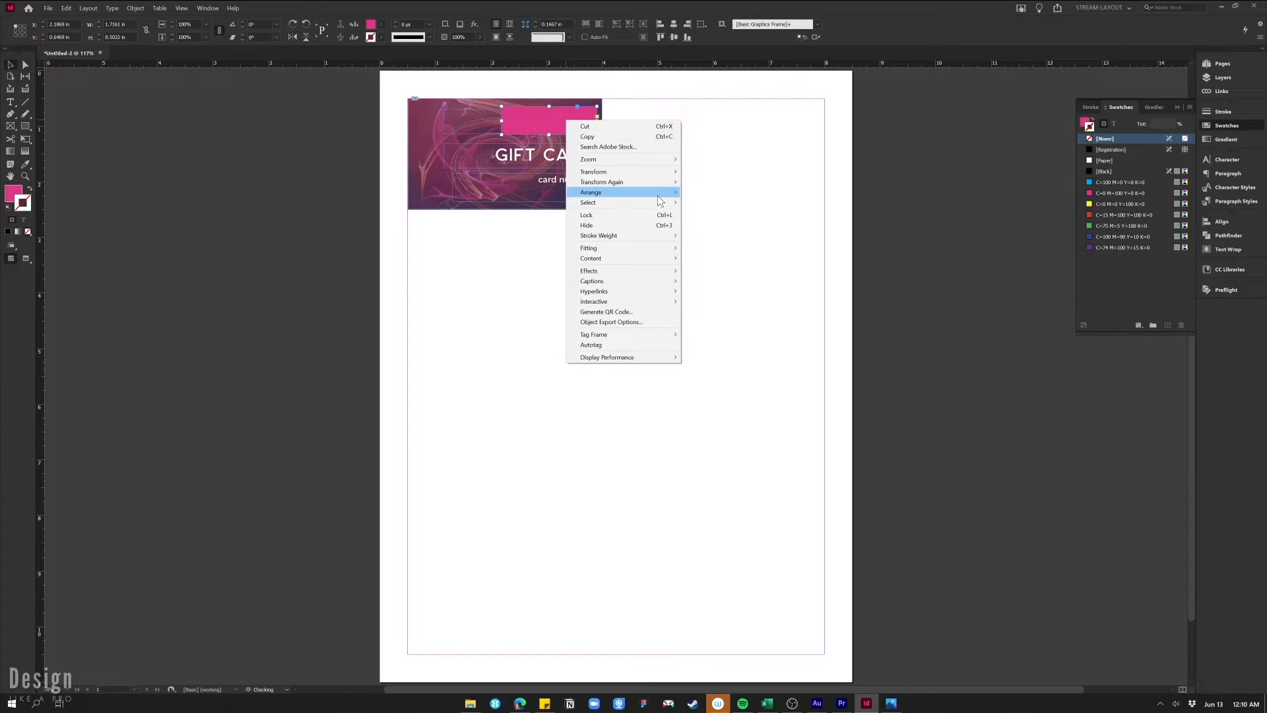
left_click(659, 166)
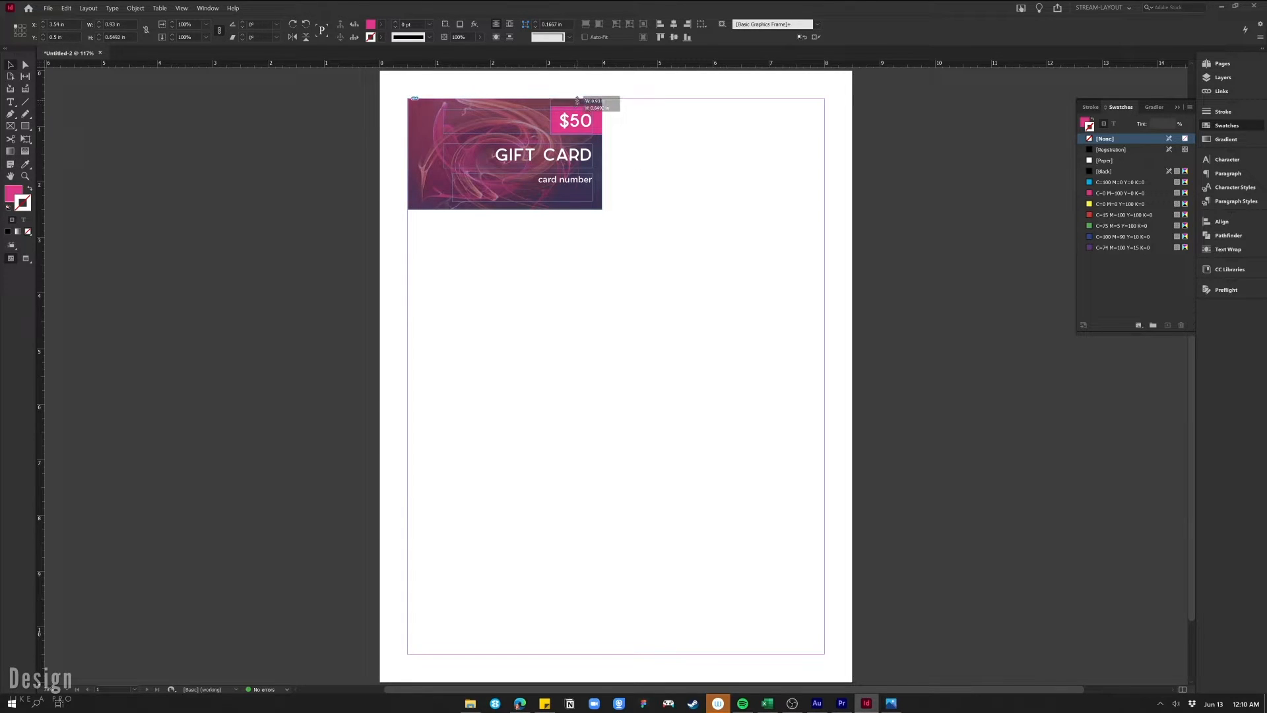
- Centre the $50 text on the pink top-right corner box
left_click(574, 120)
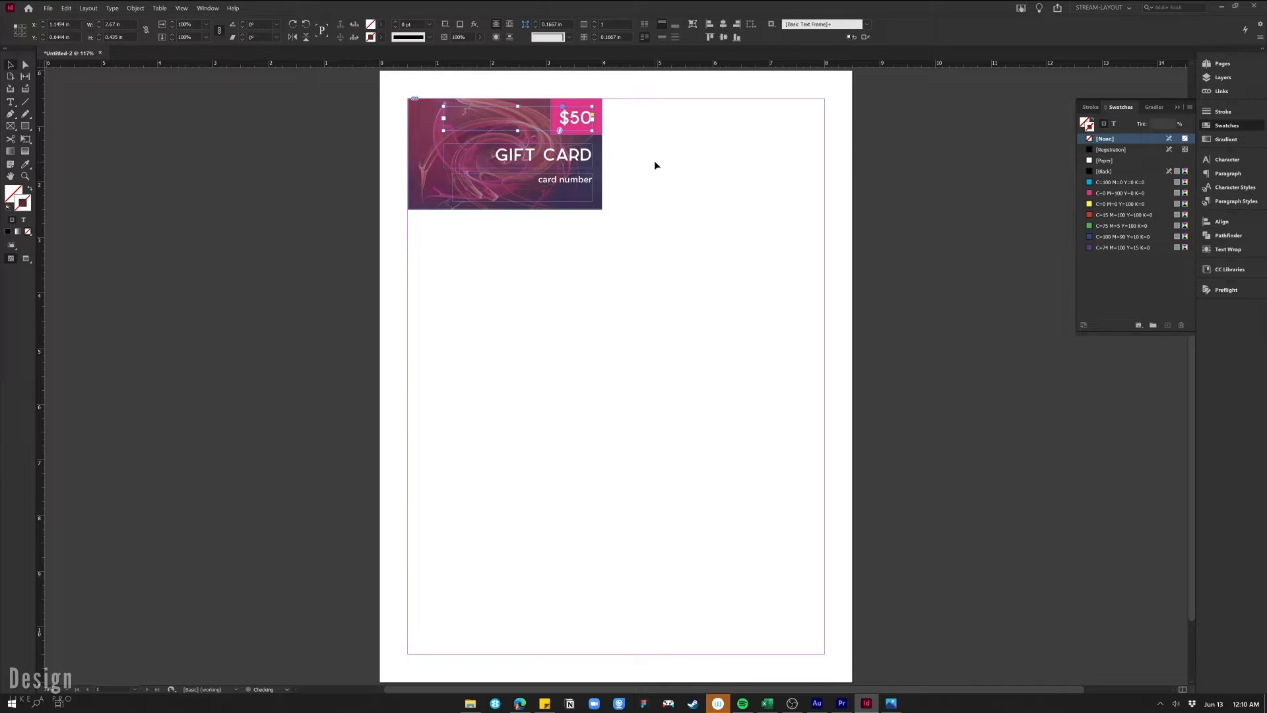
left_click(575, 117)
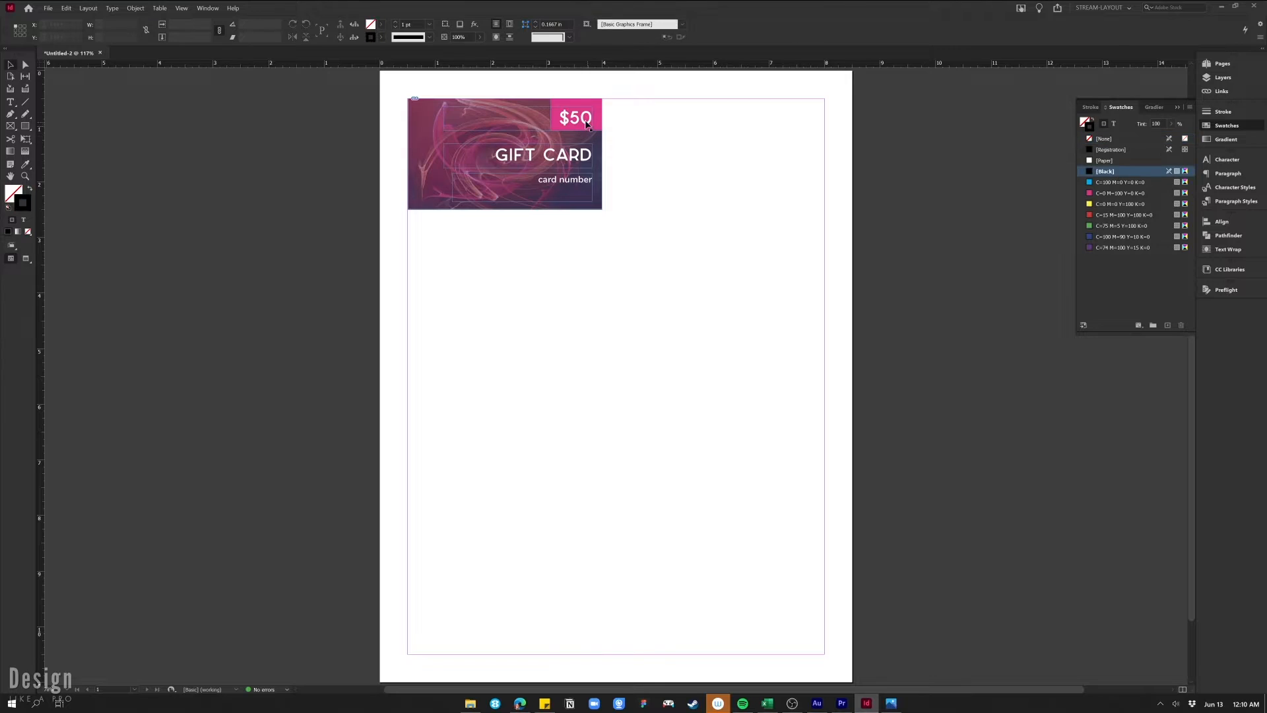
left_click(654, 159)
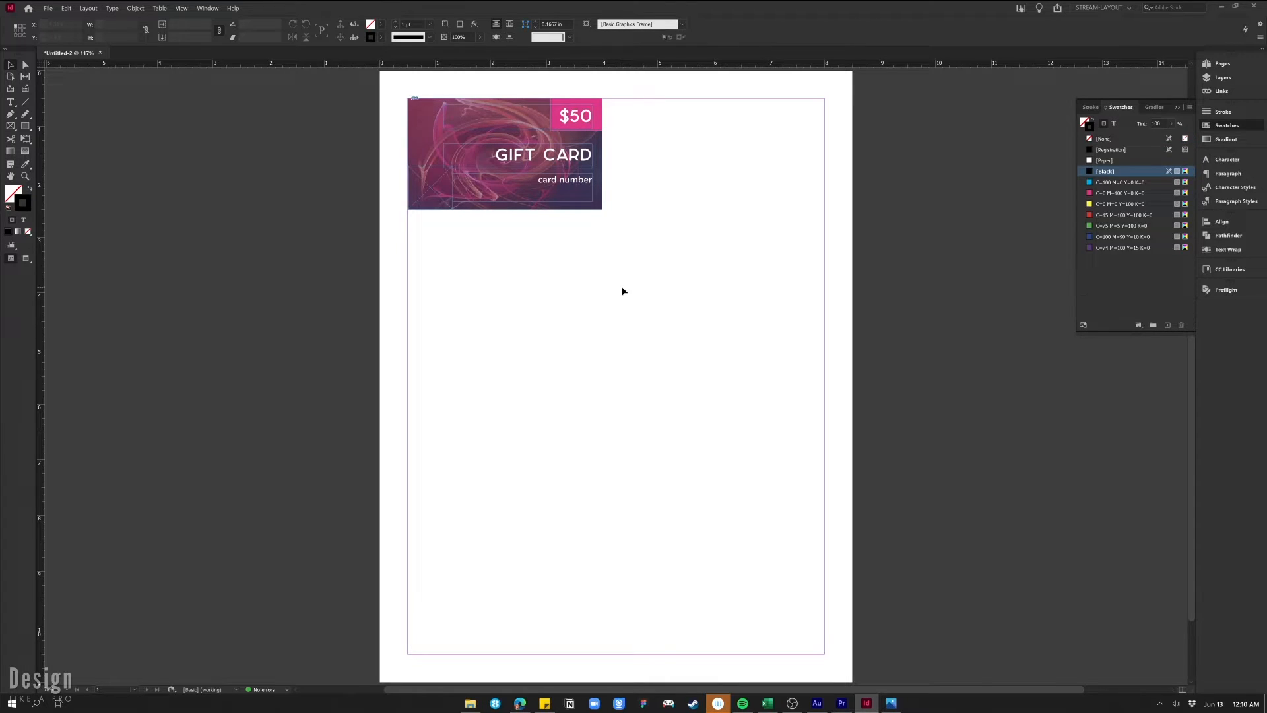
left_click(47, 8)
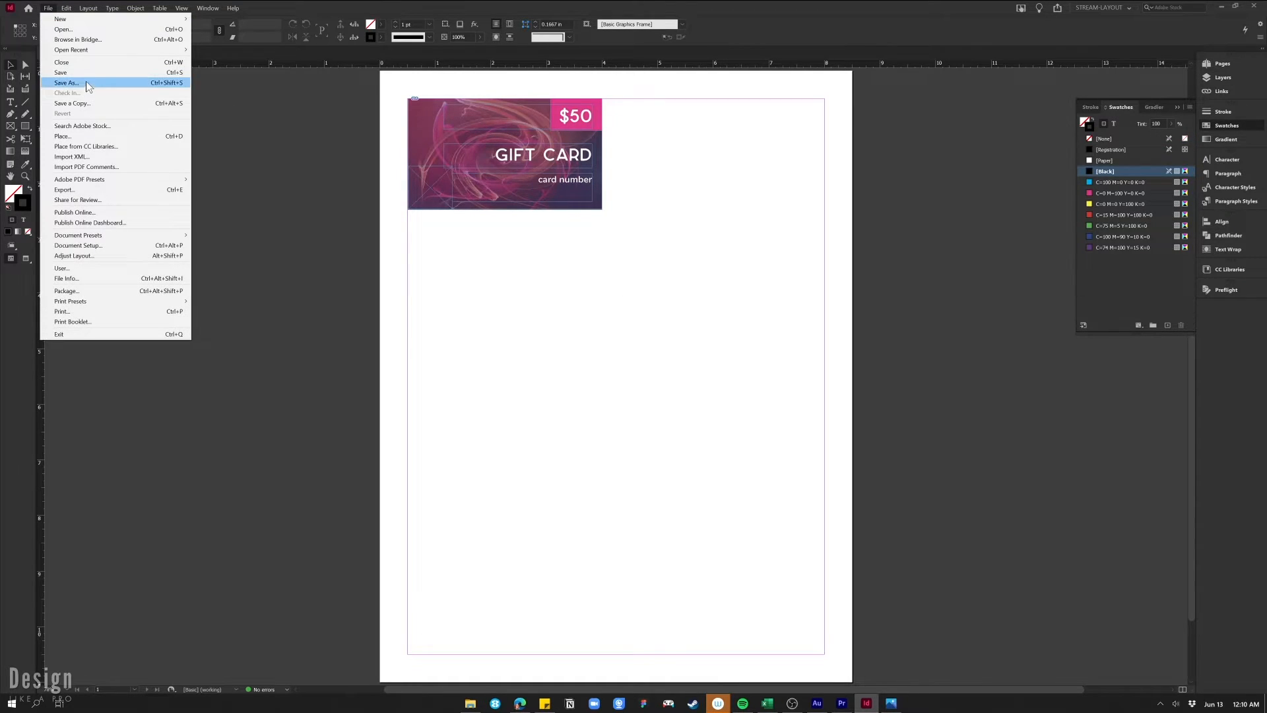
- Save the layout as 'target_doc_' in the 052 Gift Cards and Data Merge folder
left_click(66, 83)
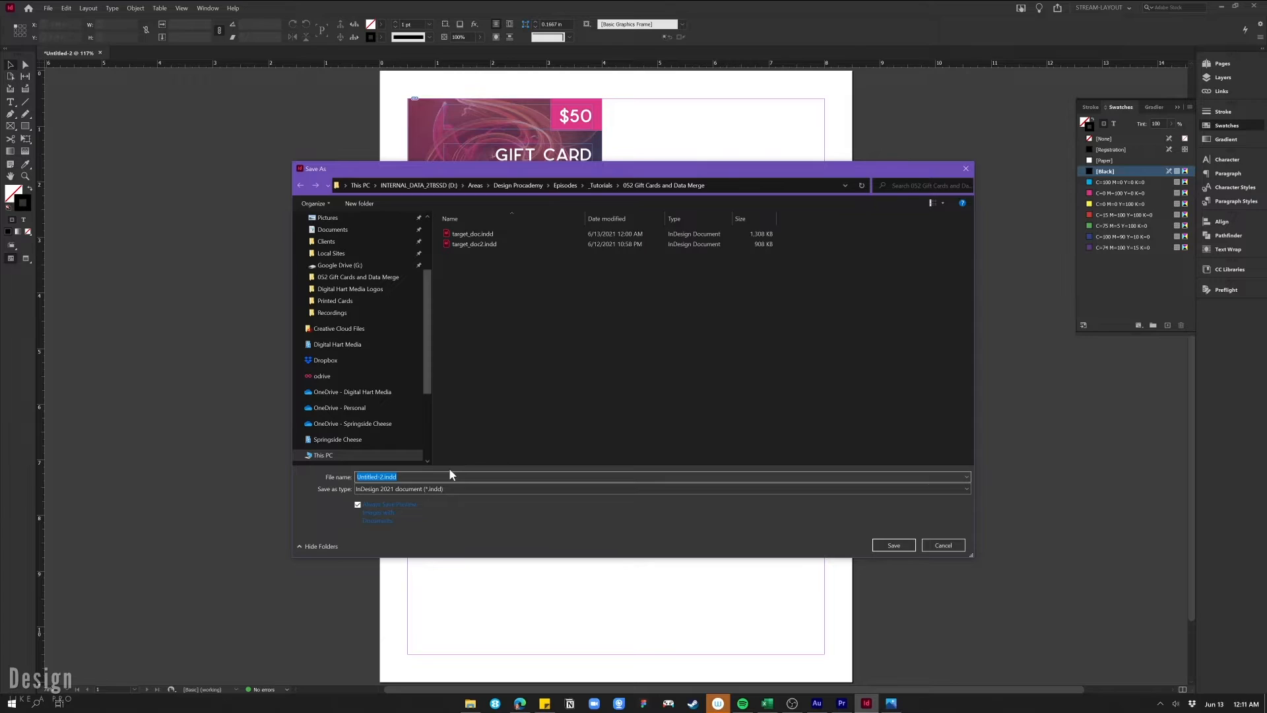
type("target-")
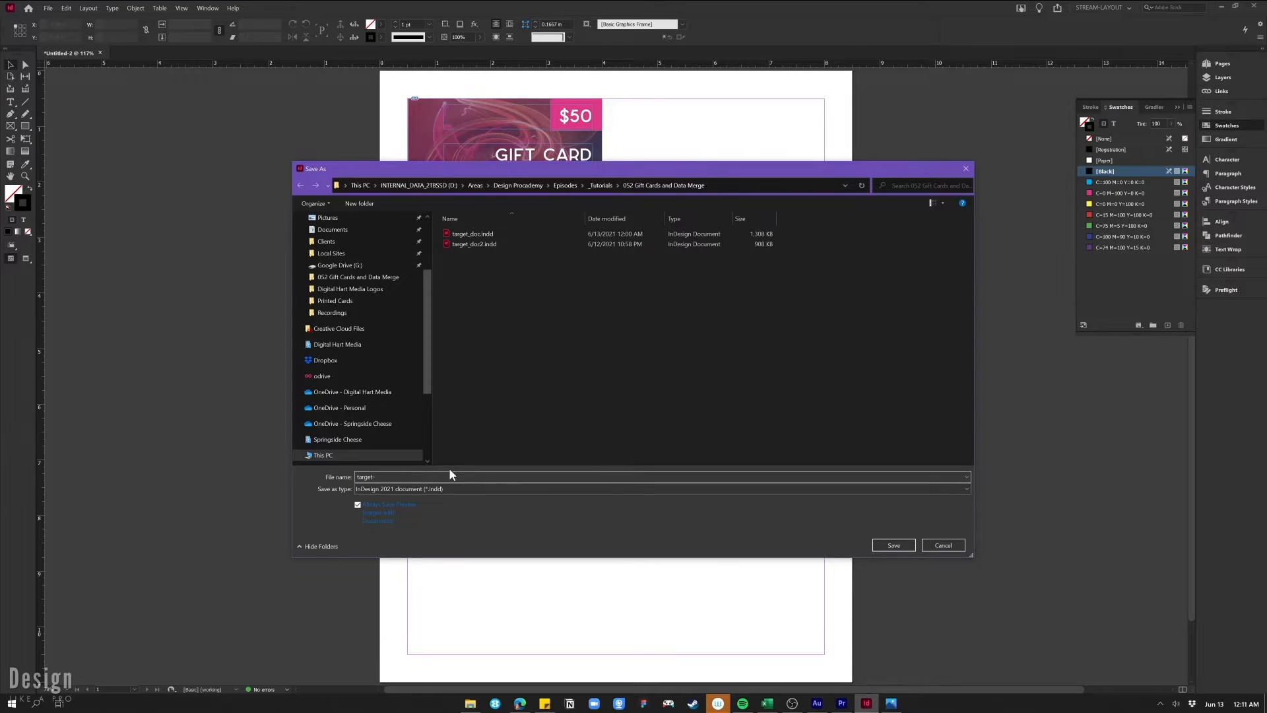
type("target_doc_")
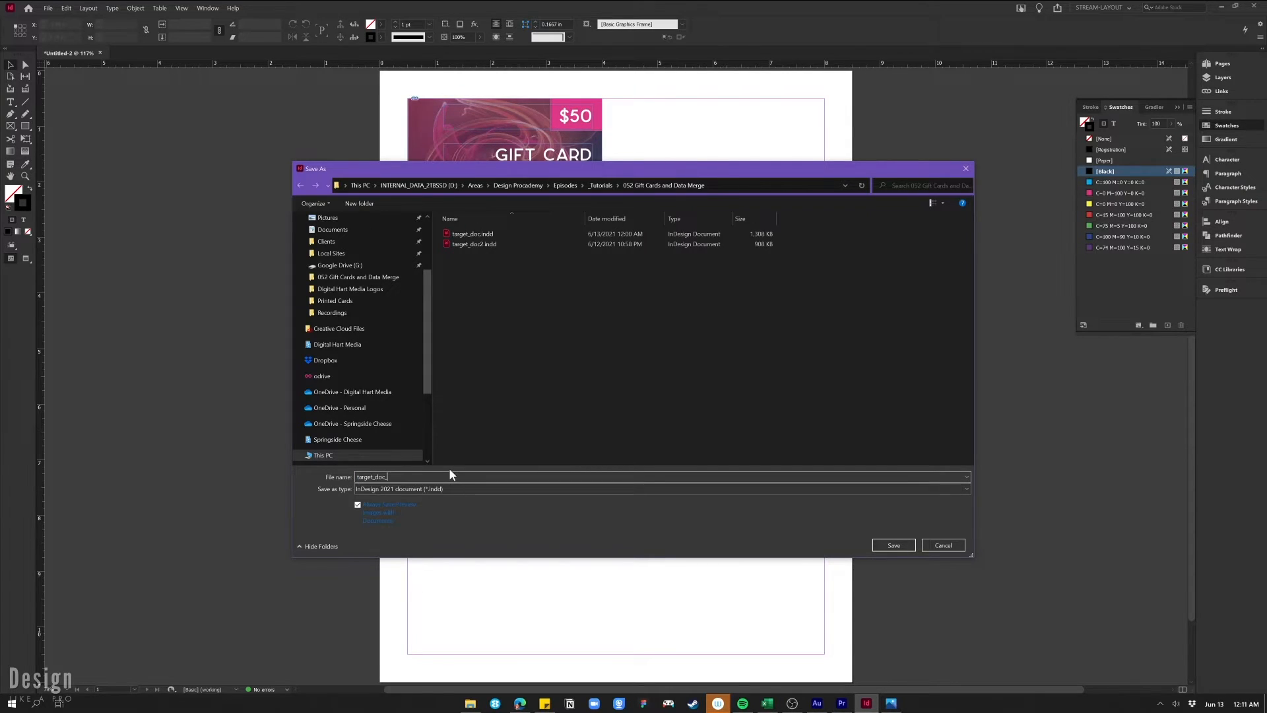
left_click(892, 545)
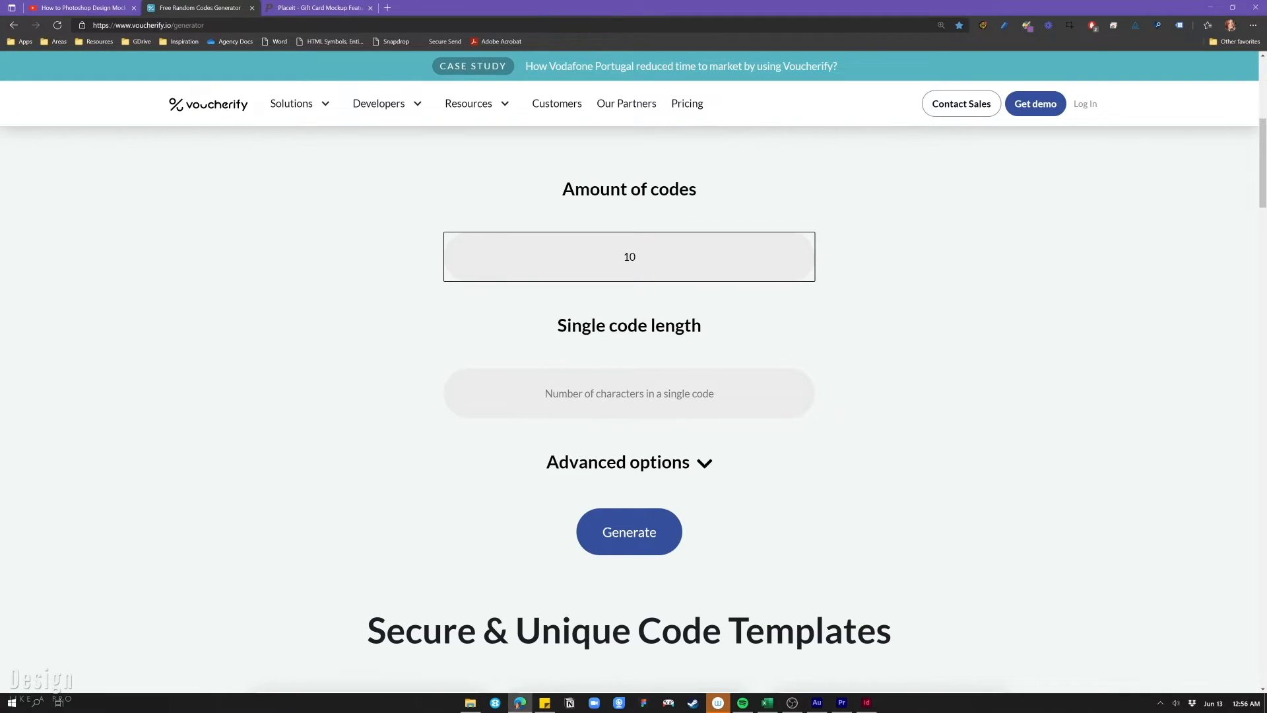
- Generate ten GC- prefixed codes and export them to Excel
left_click(629, 462)
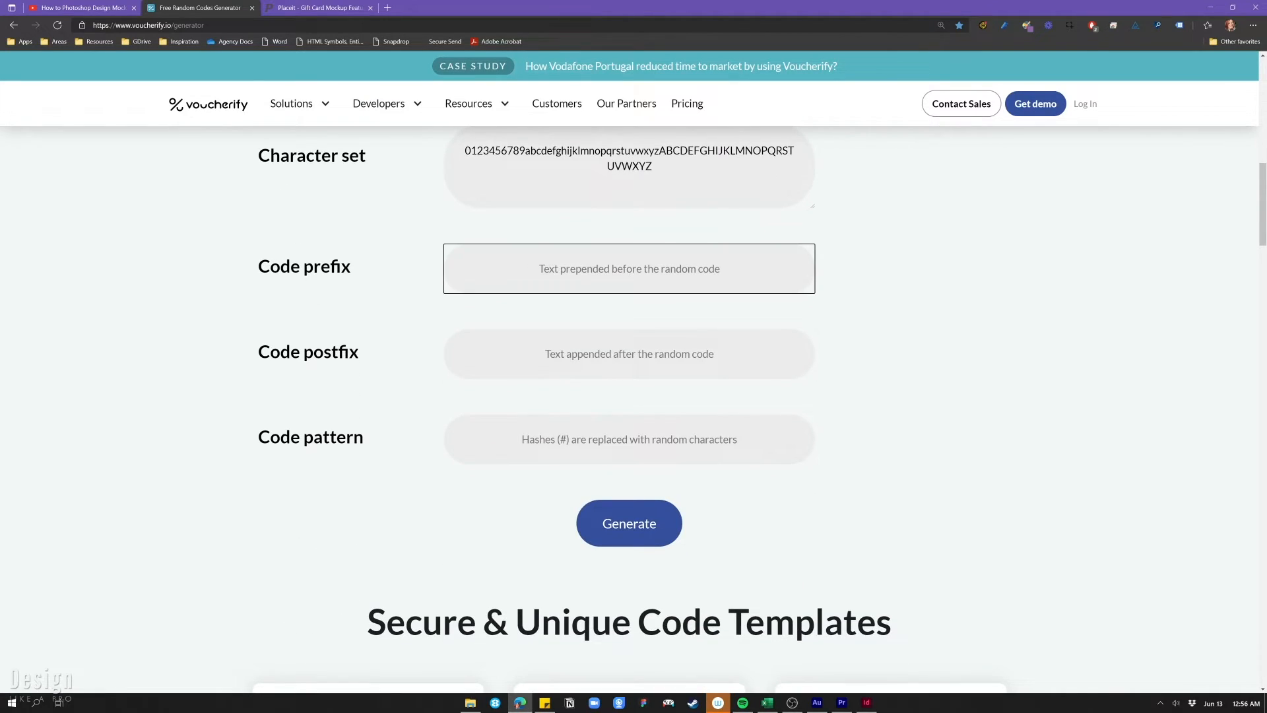
left_click(629, 522)
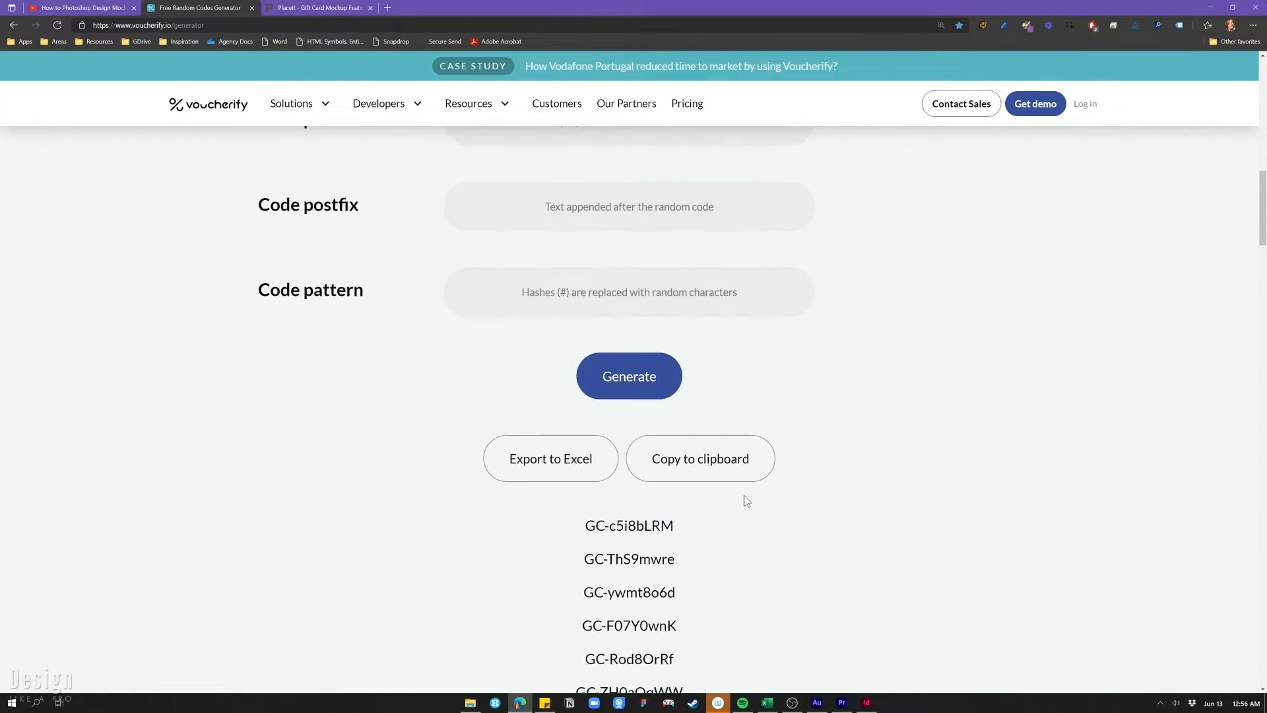
left_click(551, 458)
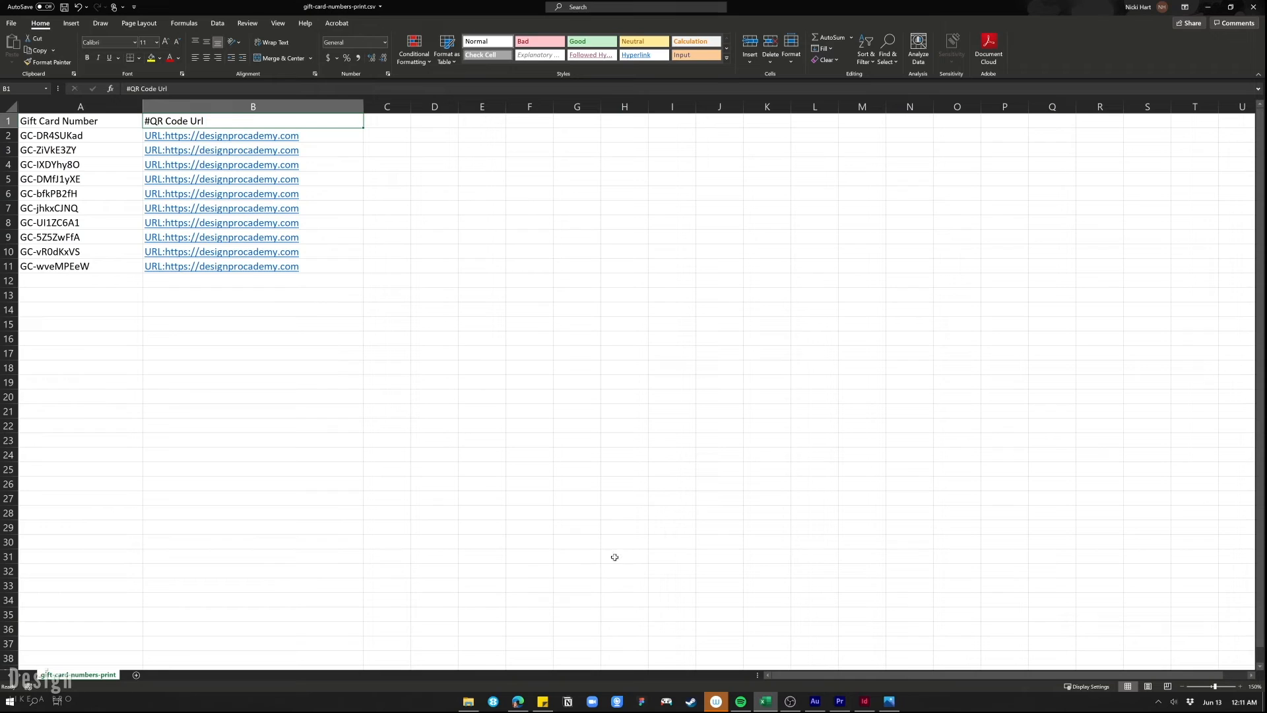
- Return to the saved target_doc_3 gift card layout in InDesign
left_click(864, 701)
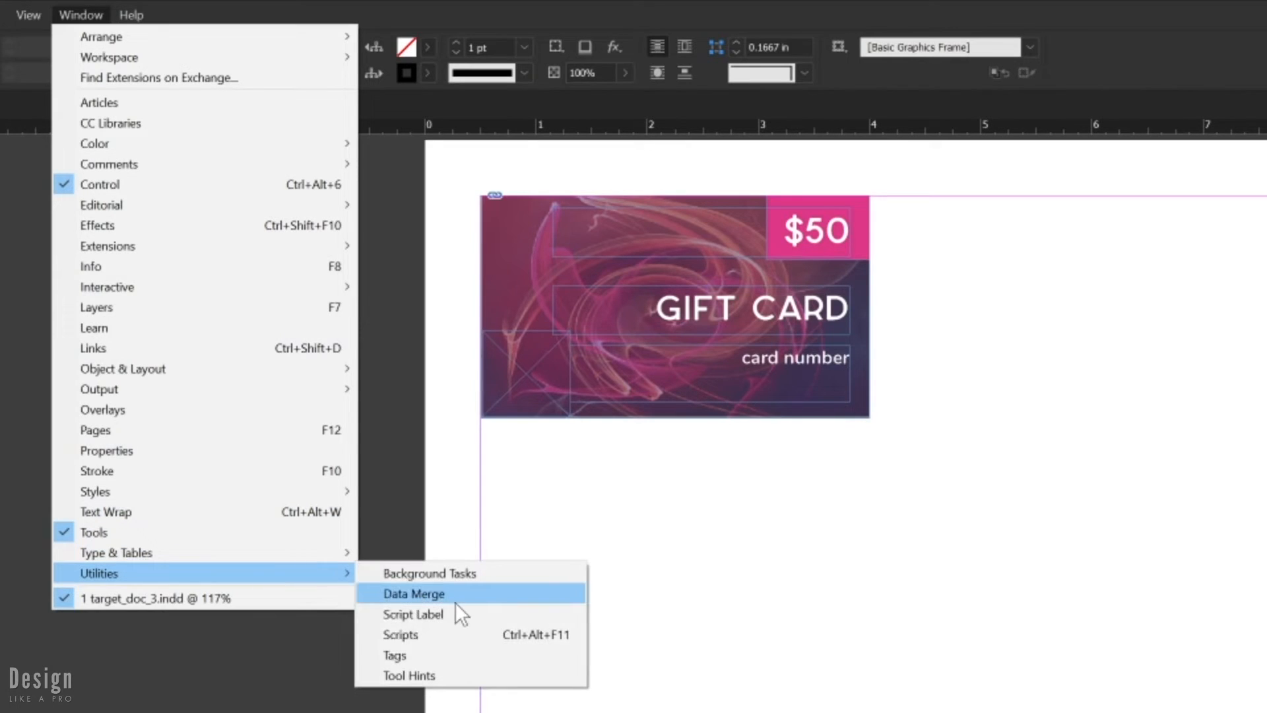
- Load gift-card-numbers-print2.csv as the Data Merge source, then place the cursor in the card text
left_click(413, 593)
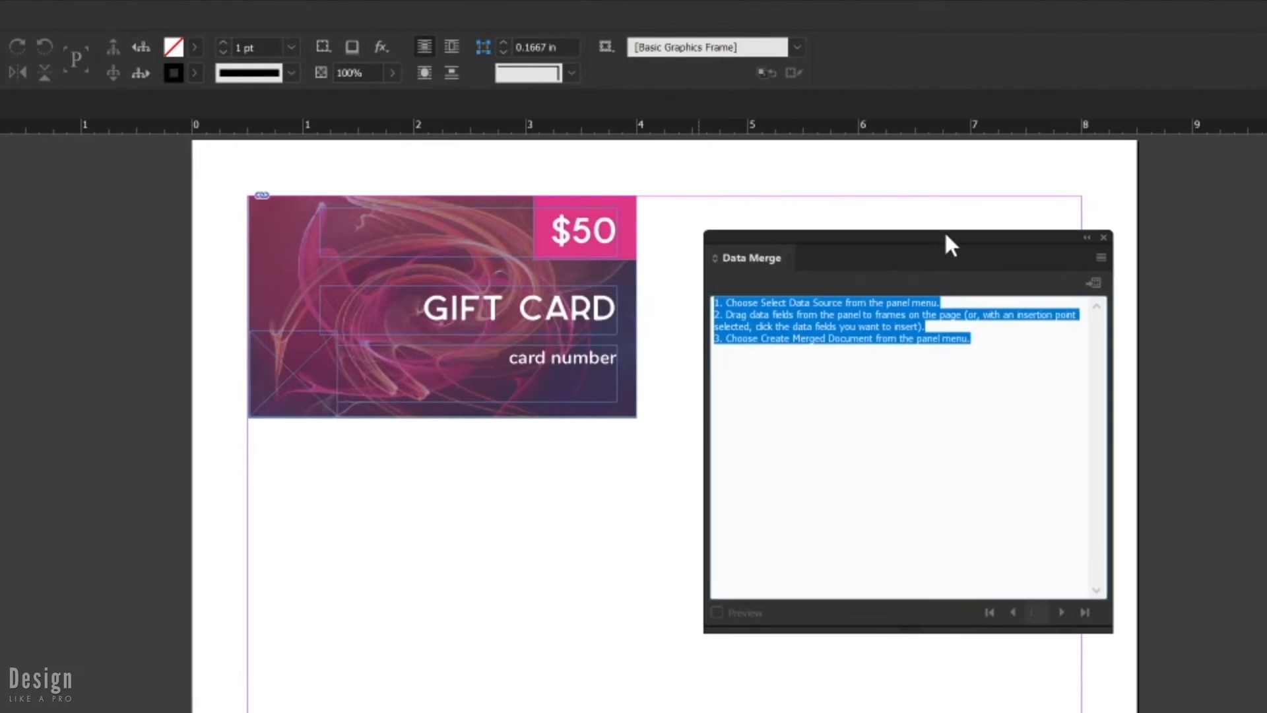
left_click(1099, 257)
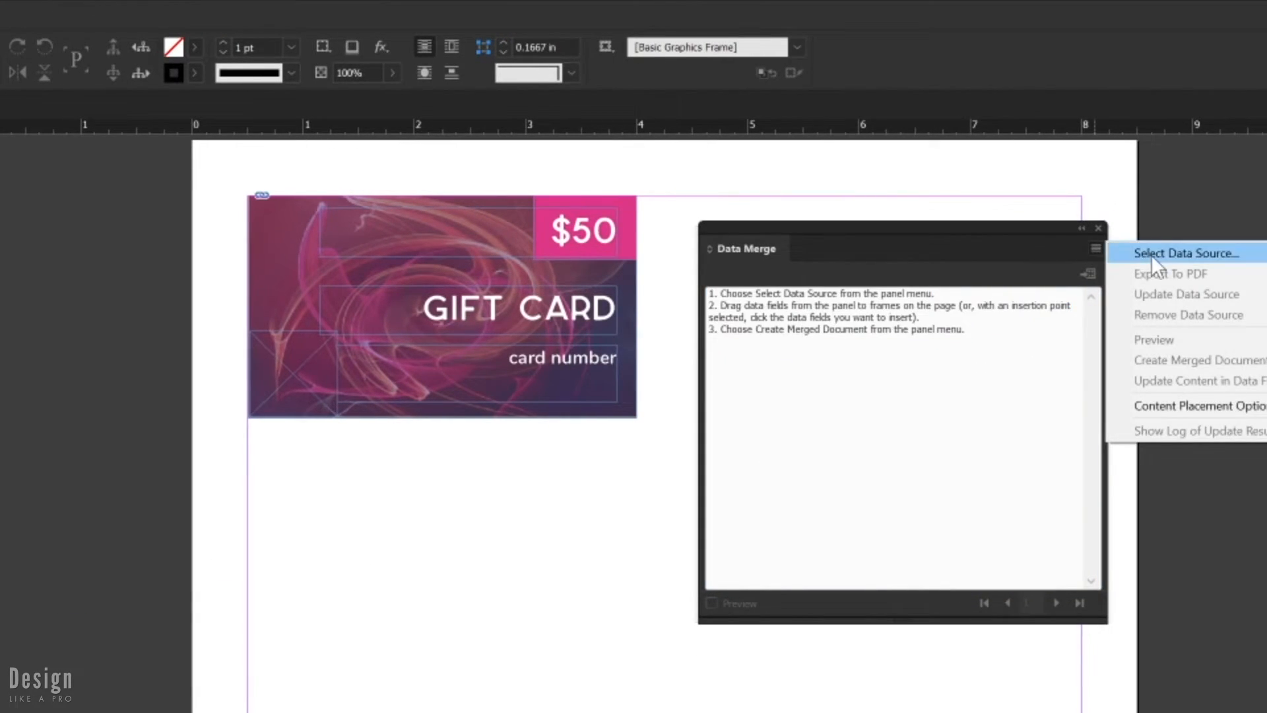
left_click(1184, 253)
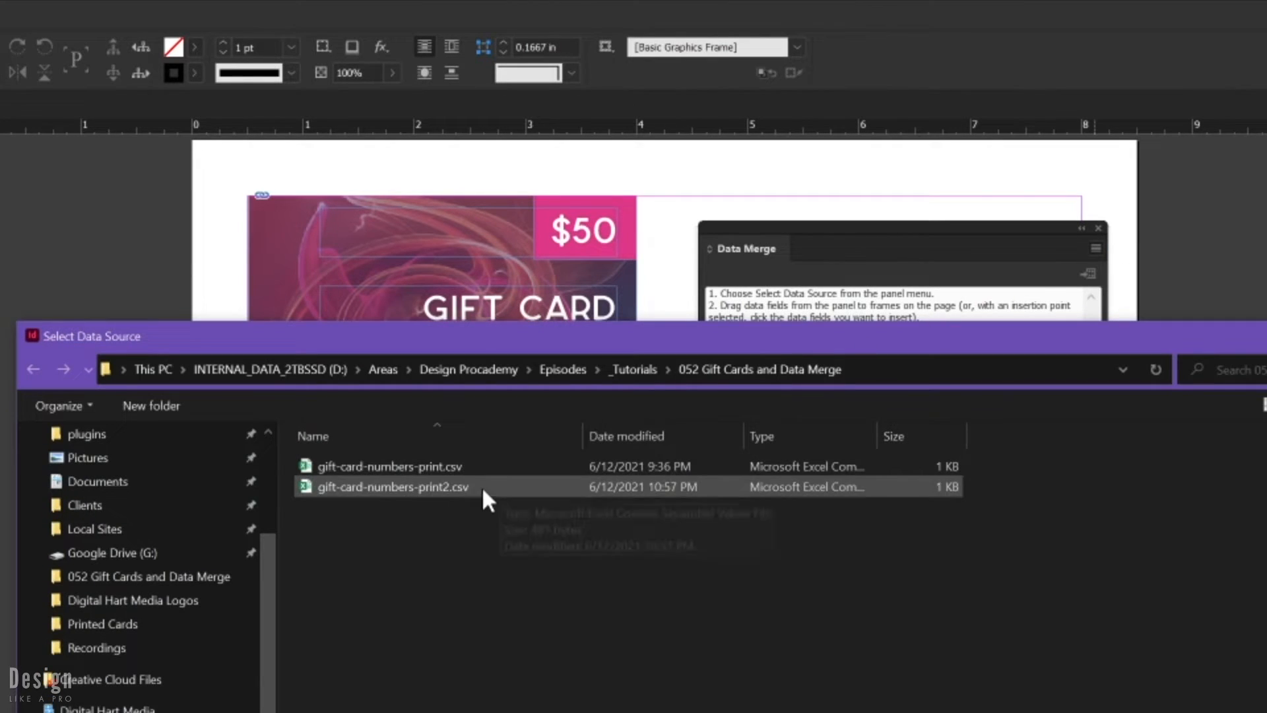
double_click(392, 487)
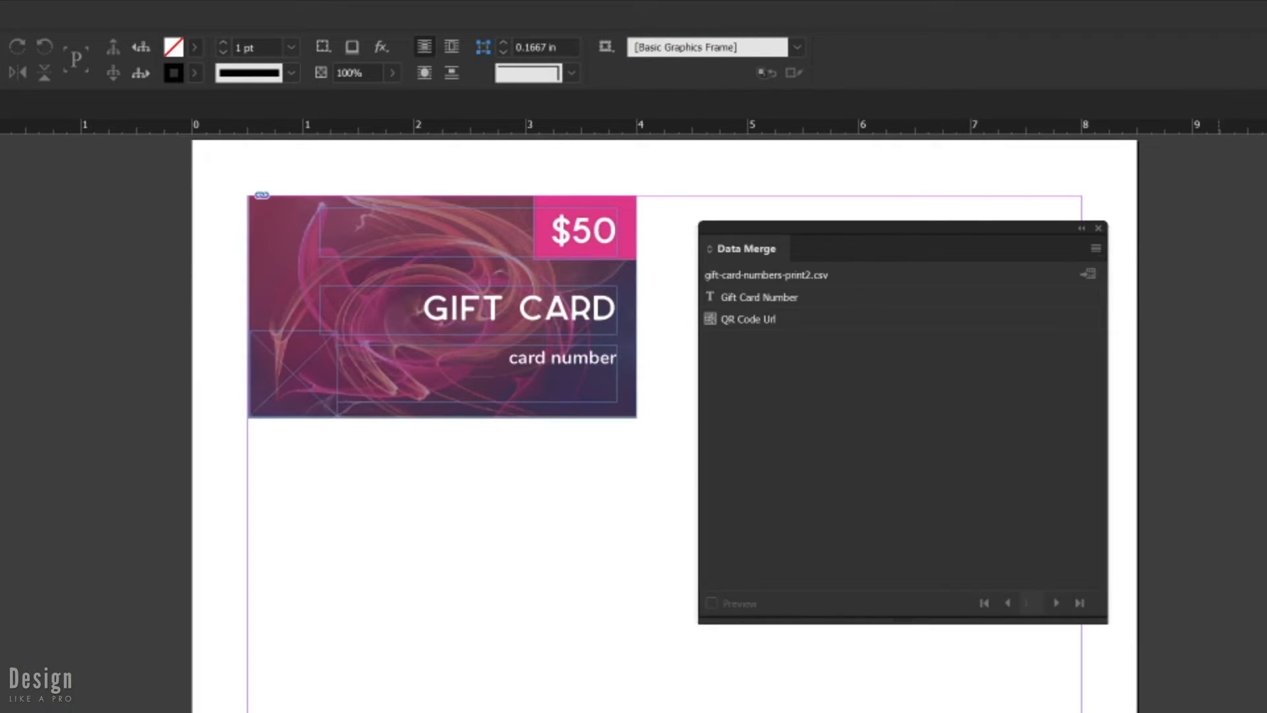
mouse_move(761, 320)
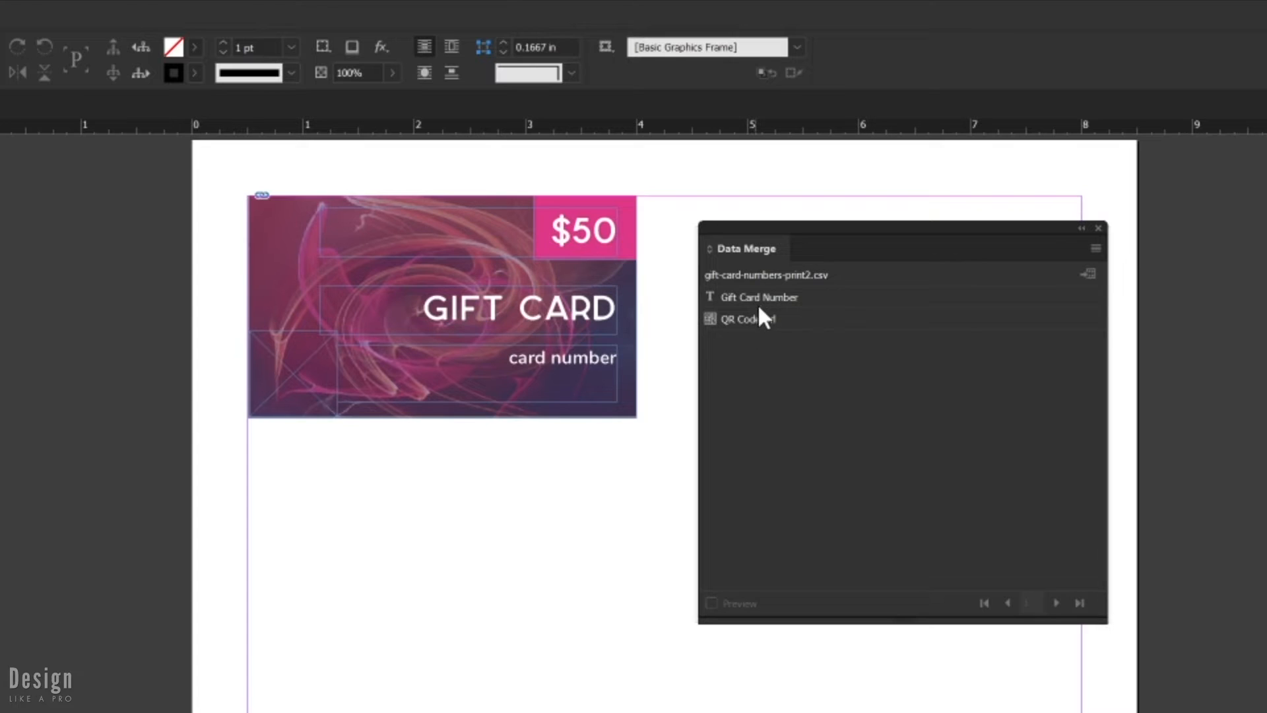
left_click(758, 297)
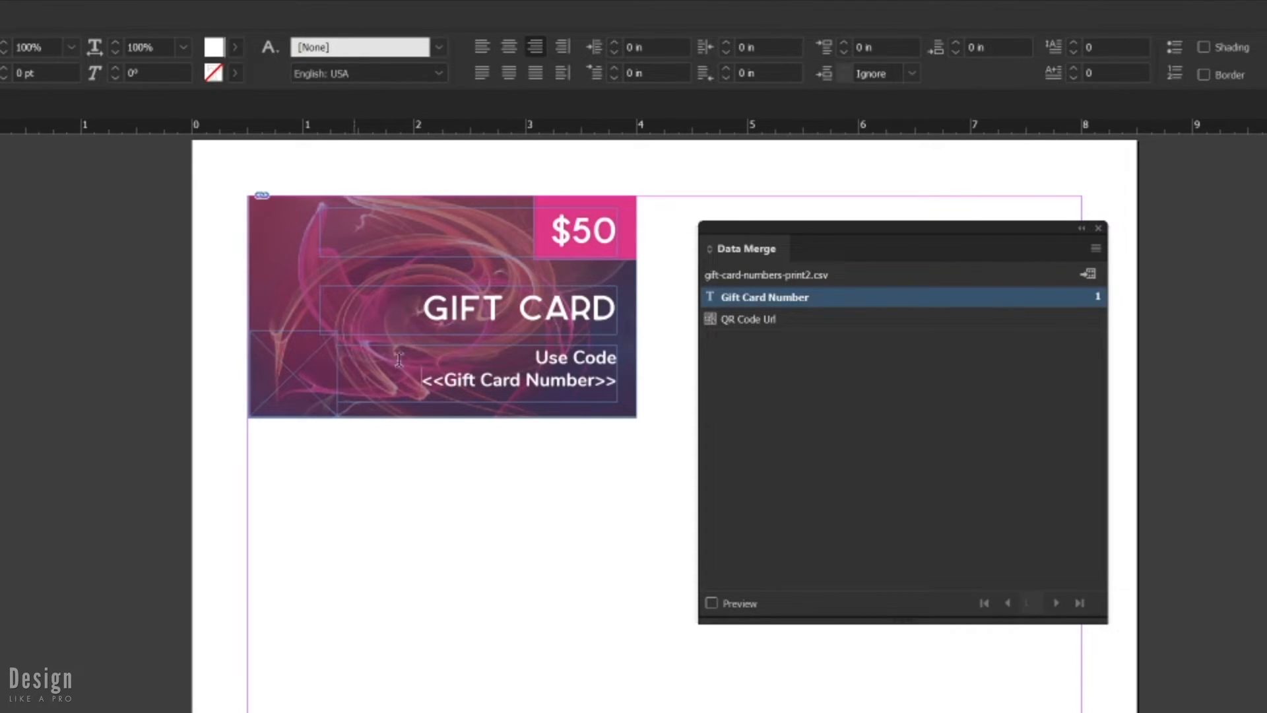
- Insert the QR Code Url field into the lower-left frame of the card
left_click(749, 318)
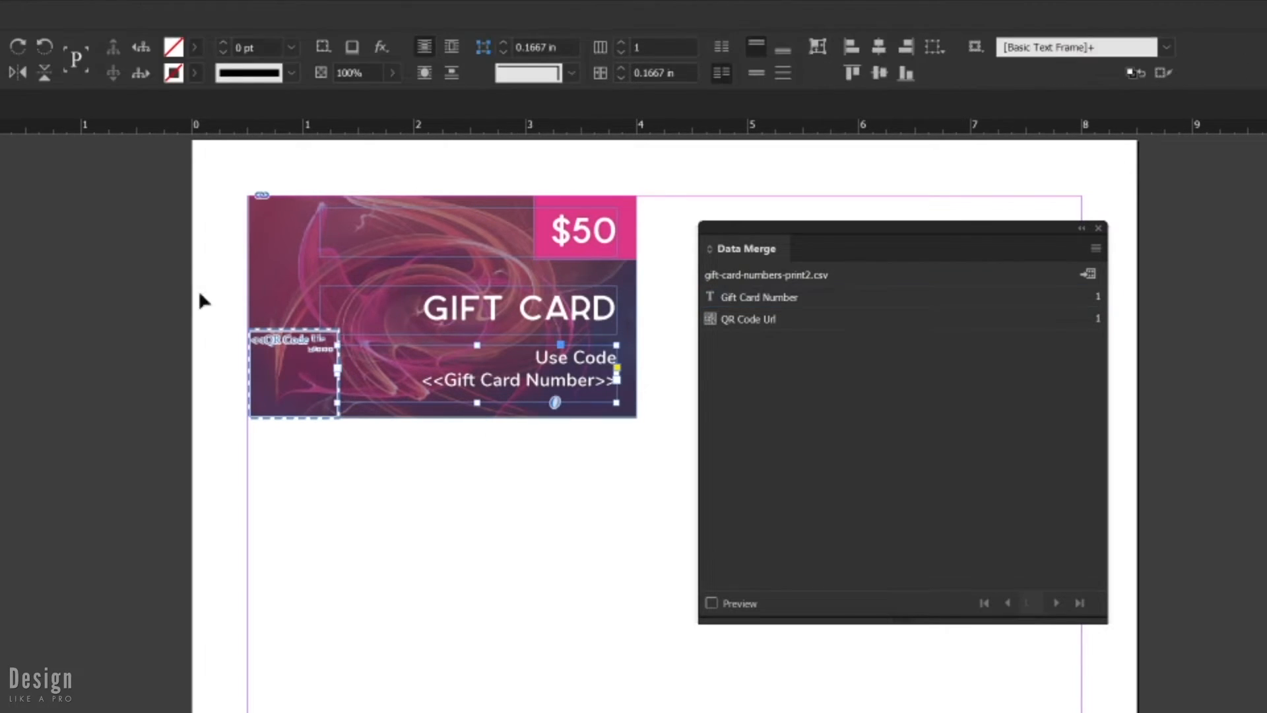
left_click(712, 603)
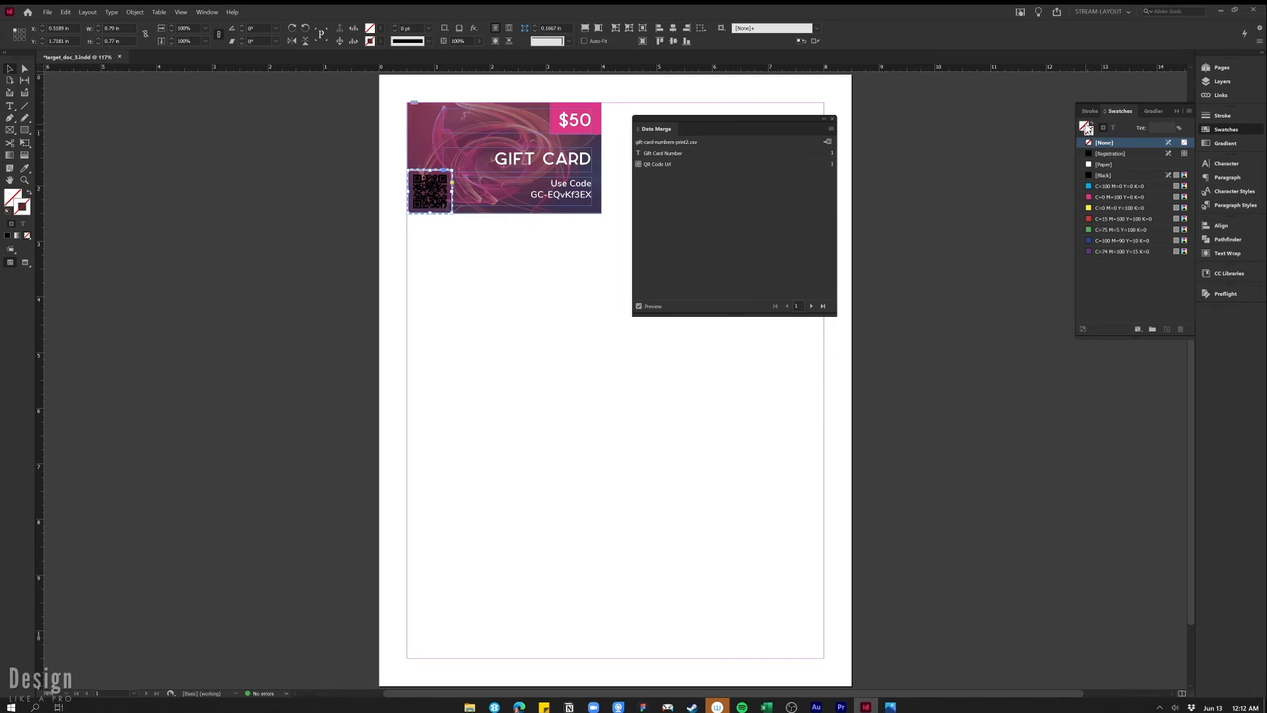
- Preview the merge and page through records showing different codes and QR images
left_click(1113, 127)
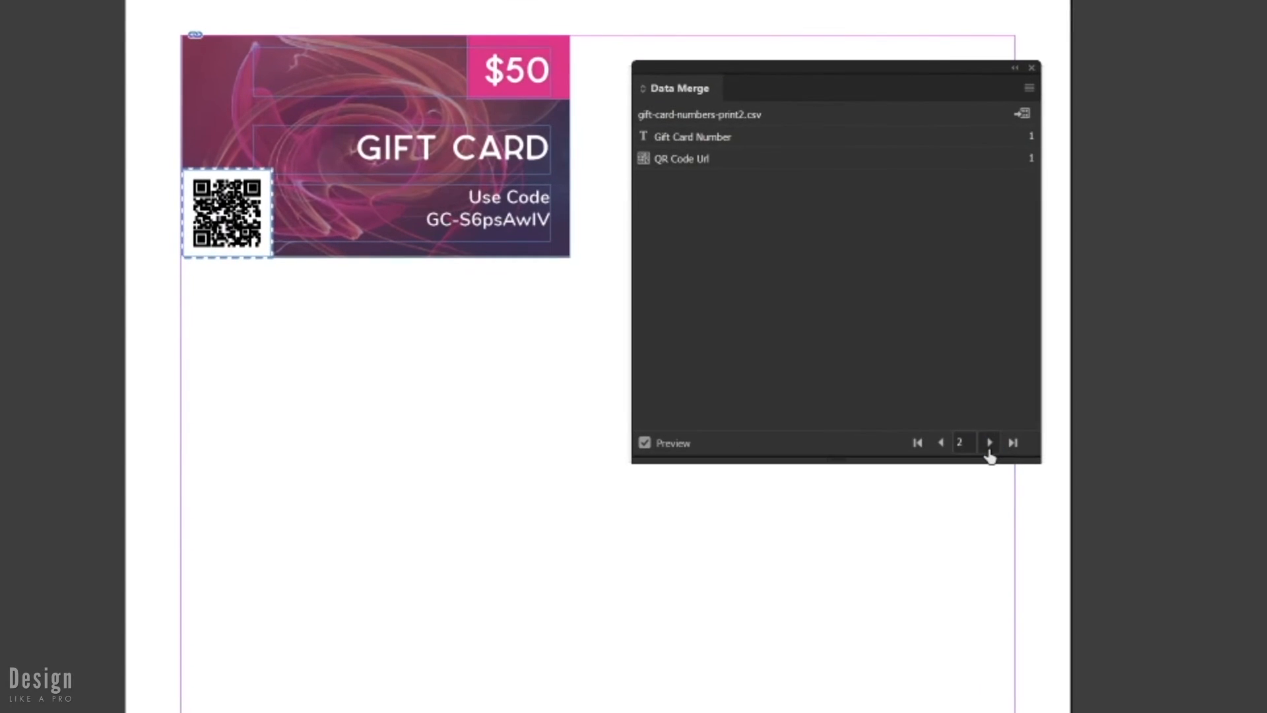
left_click(989, 442)
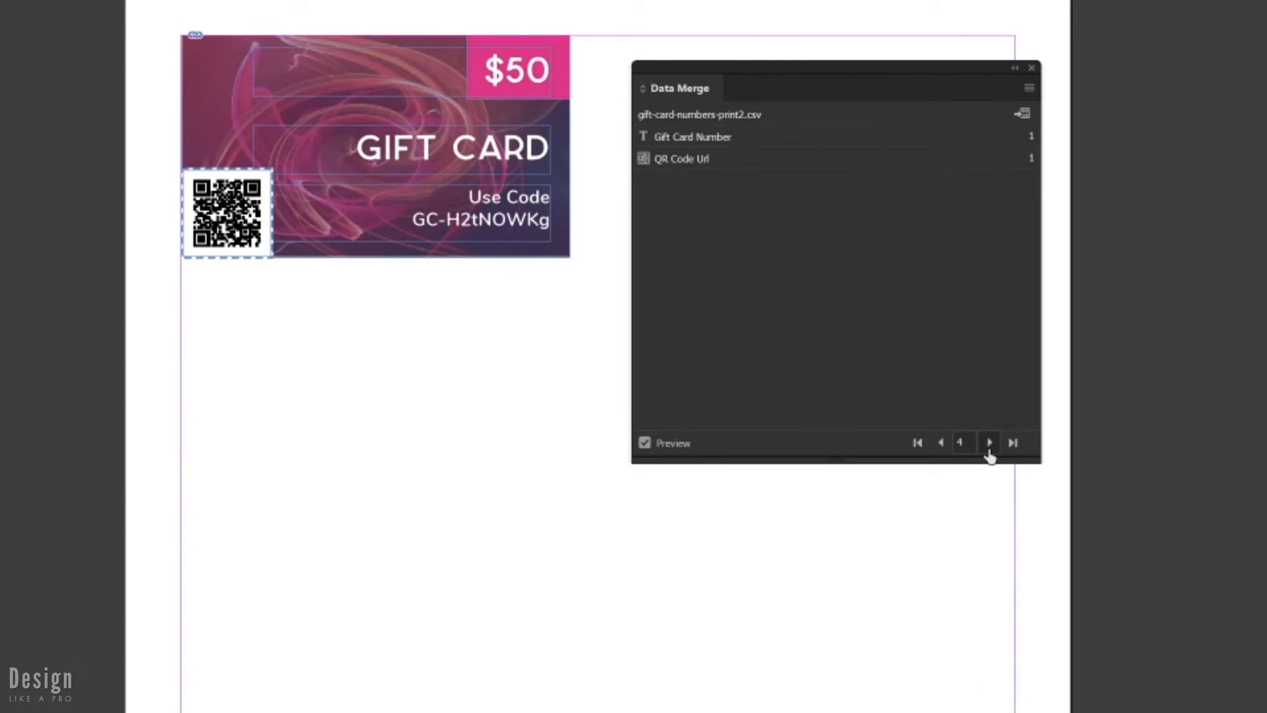
left_click(1030, 88)
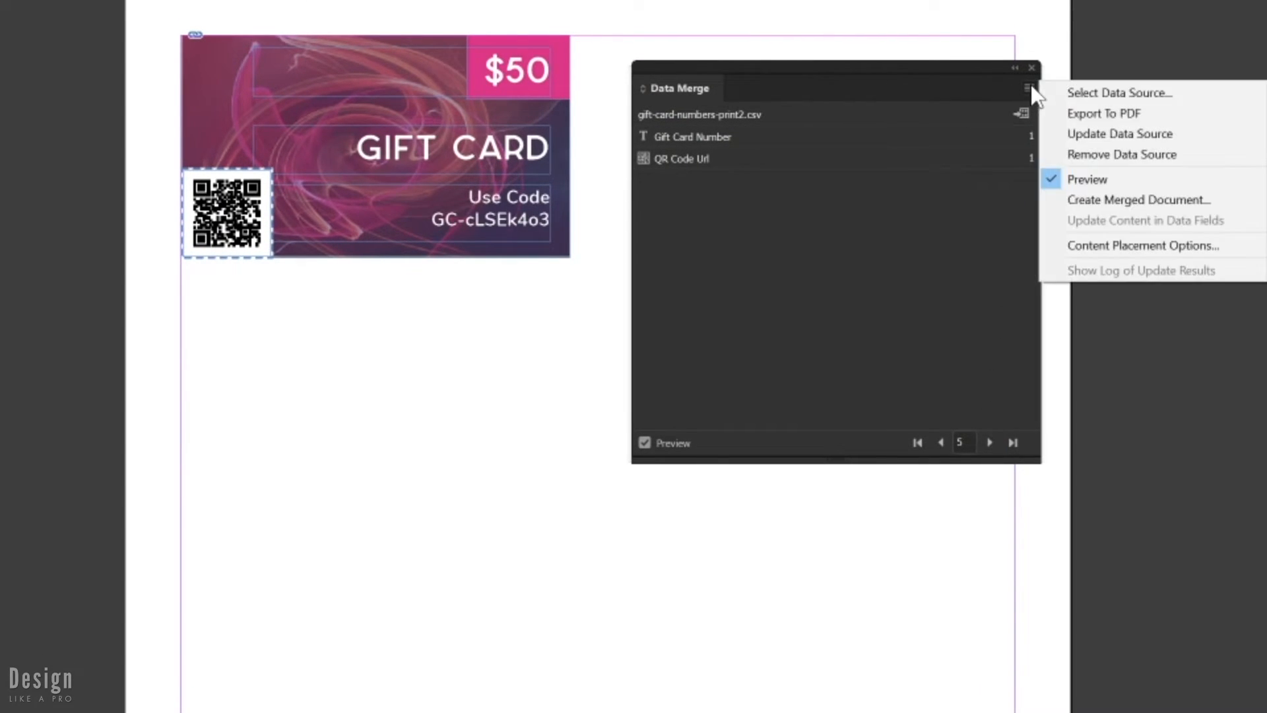
left_click(1138, 198)
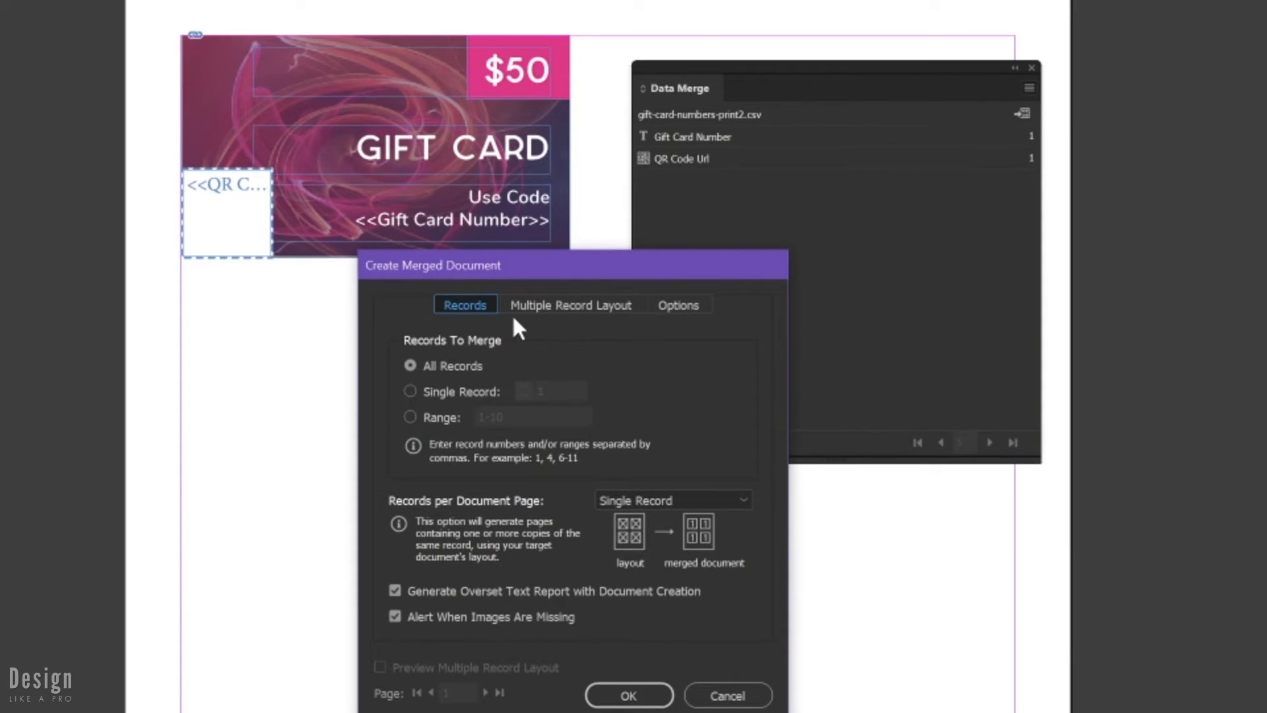
- Set Records per Document Page to Multiple Records and preview the multi-record layout
left_click(673, 500)
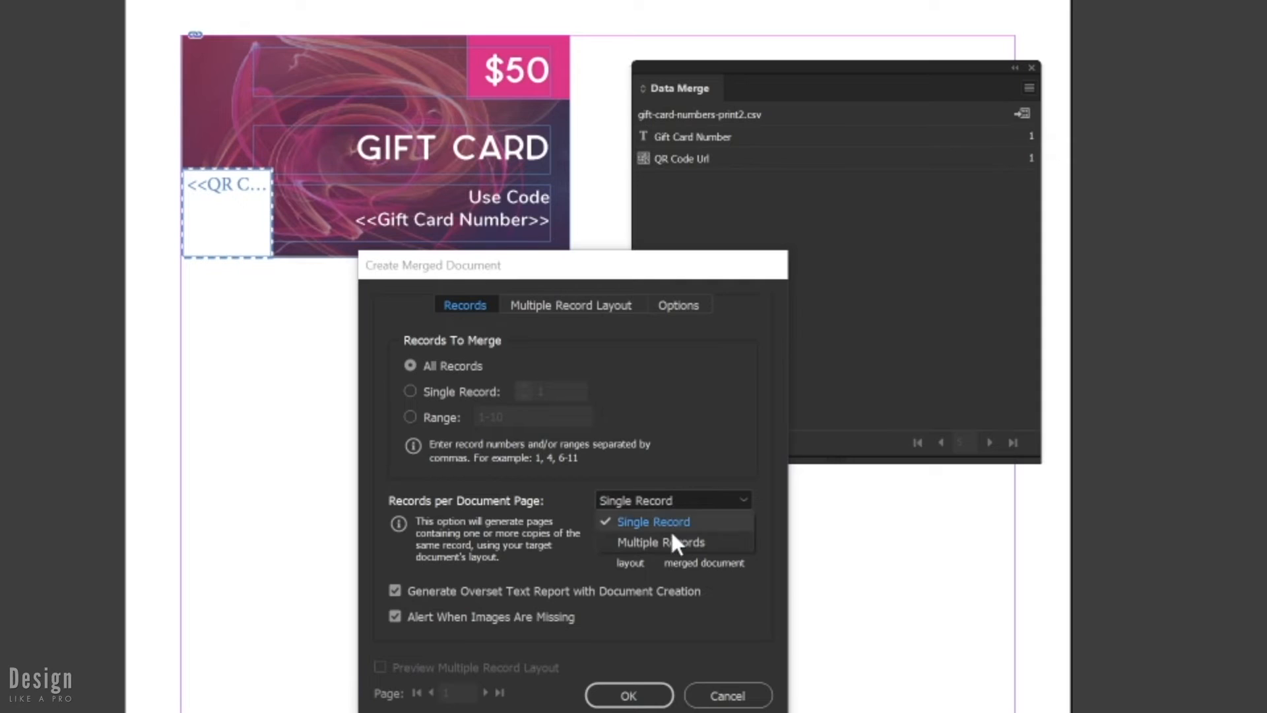
left_click(658, 542)
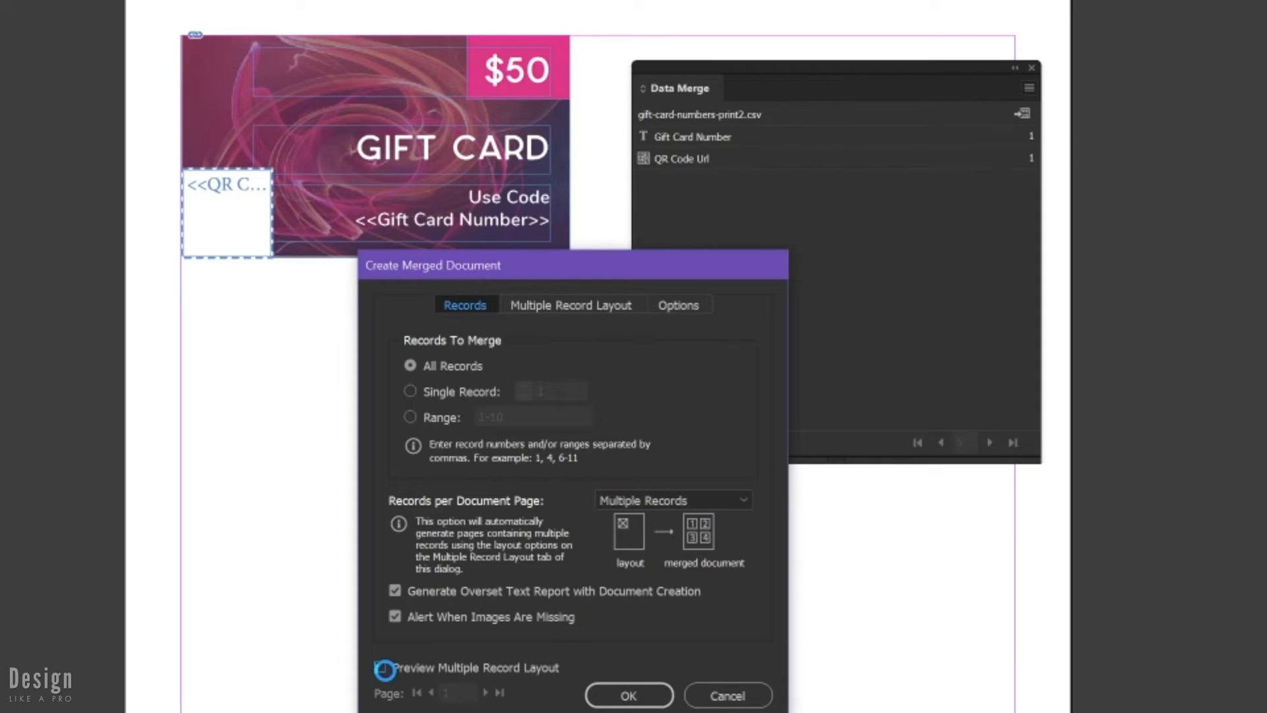
left_click(381, 666)
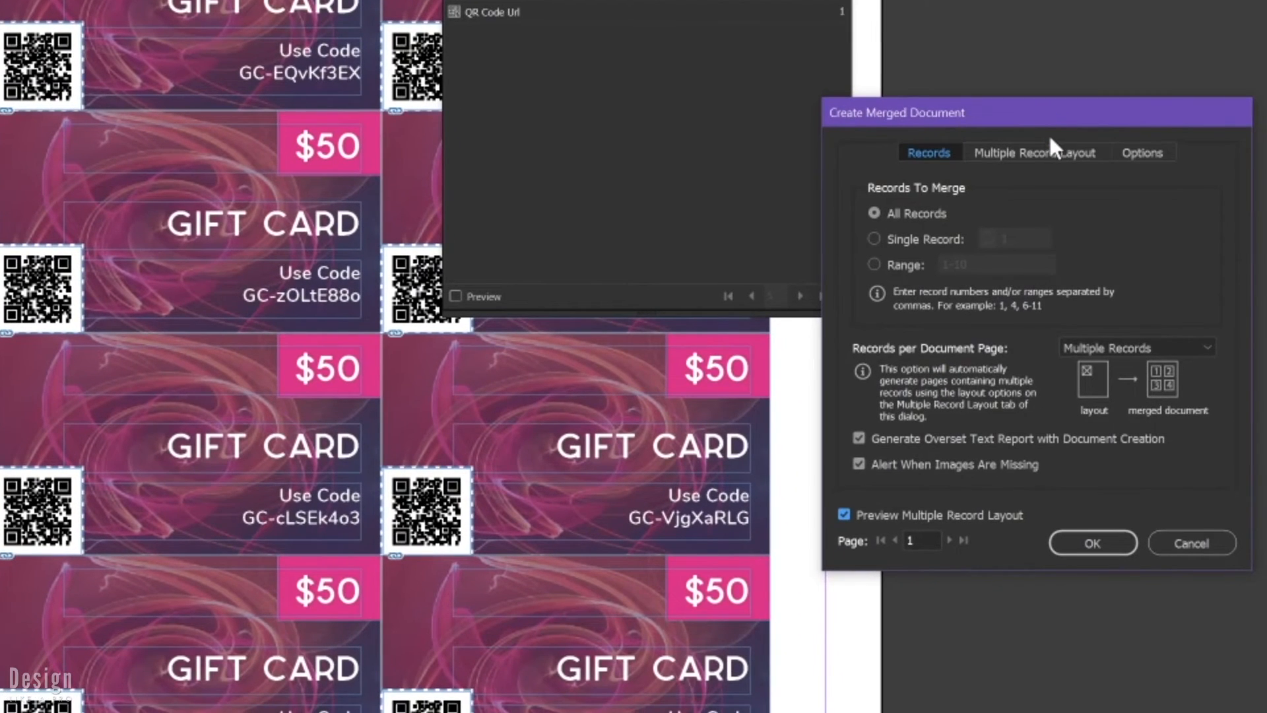
- Use 0.375 in margins, 0.125 in column and 0.0625 in row spacing, then merge
left_click(1036, 151)
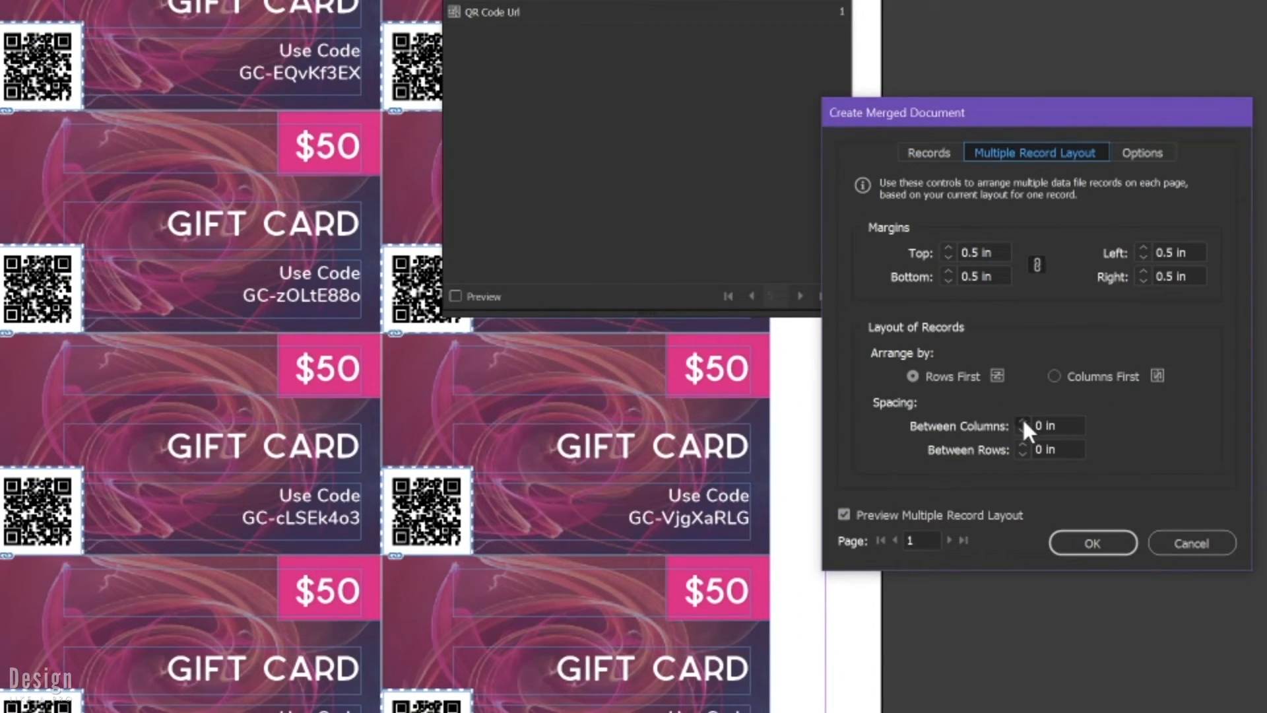
left_click(1023, 421)
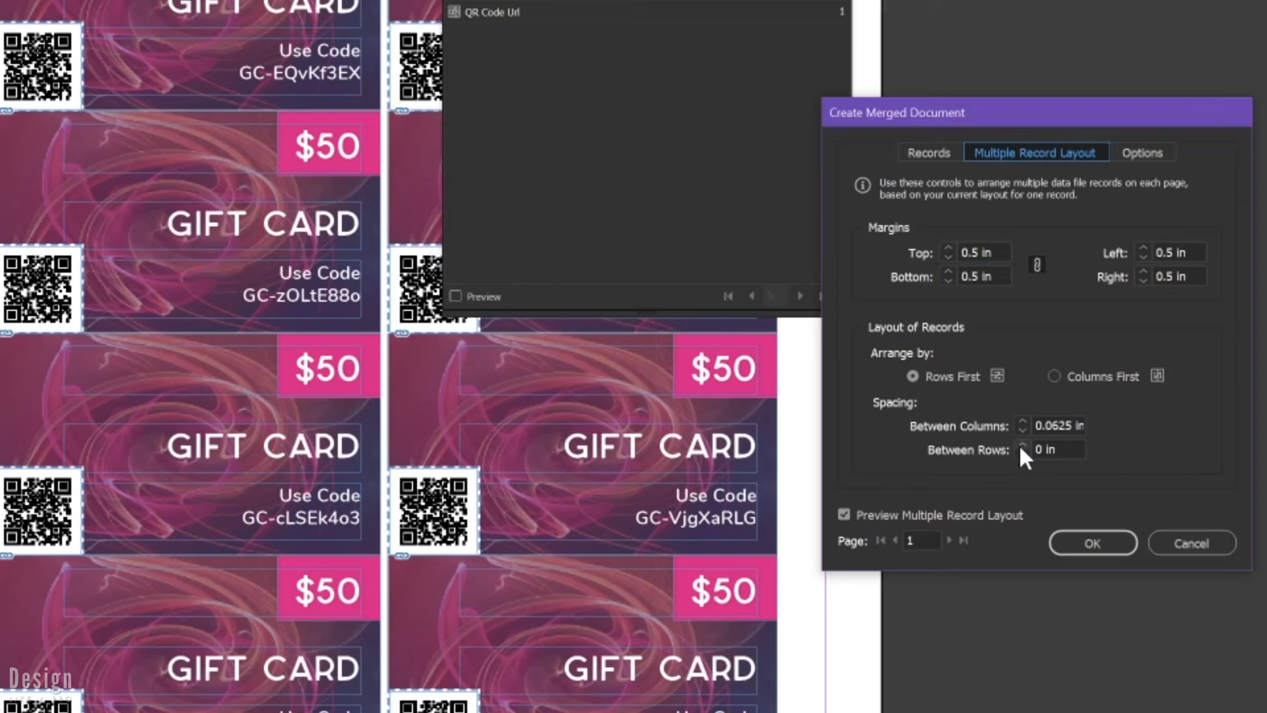
left_click(1023, 445)
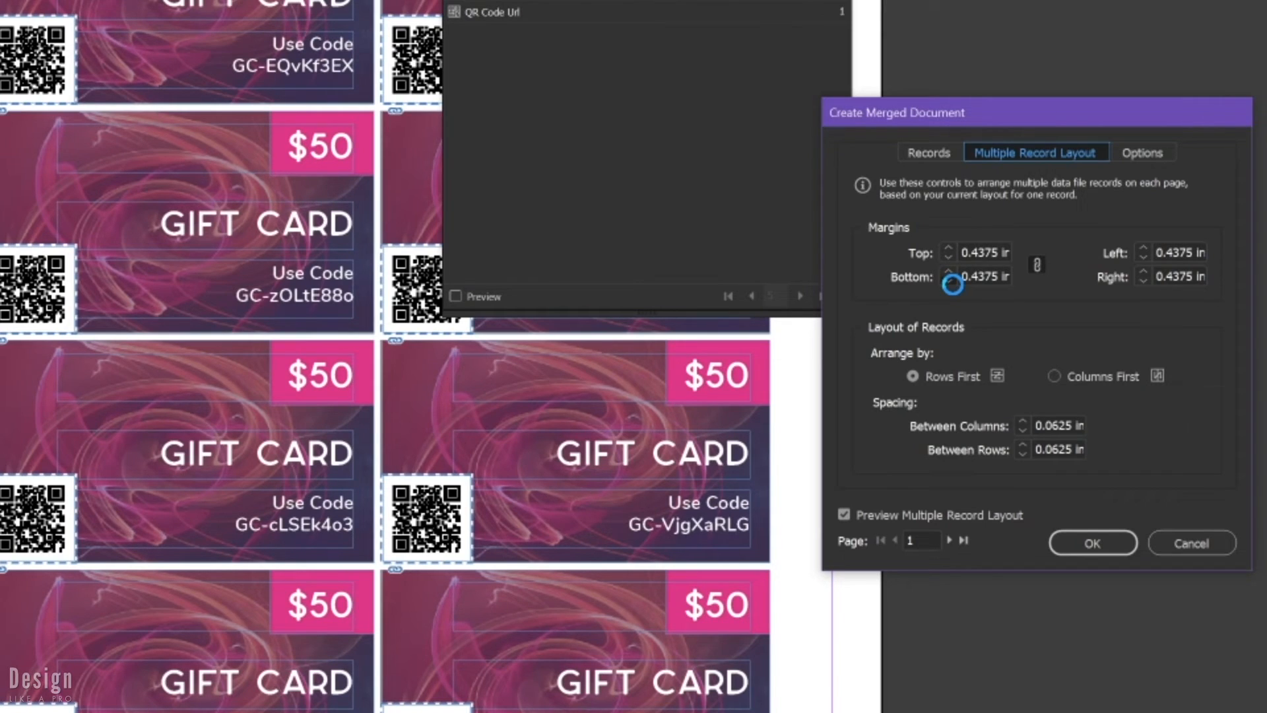
left_click(948, 281)
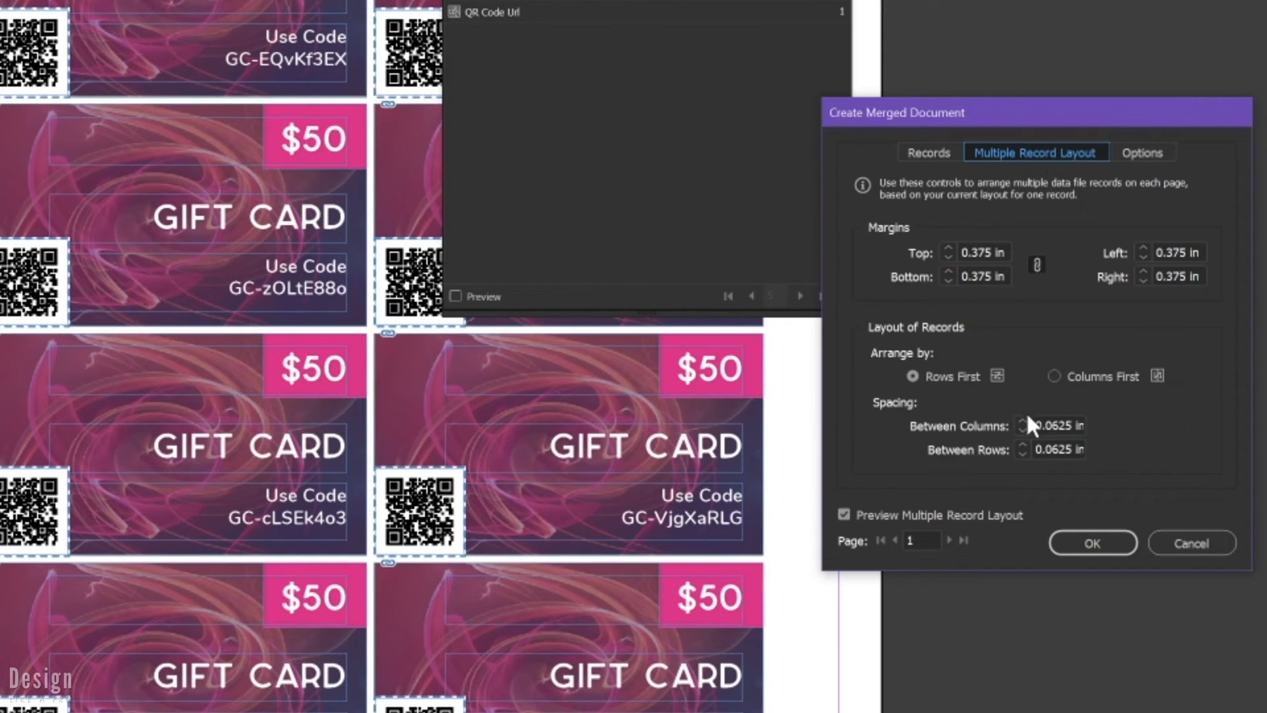
left_click(1022, 421)
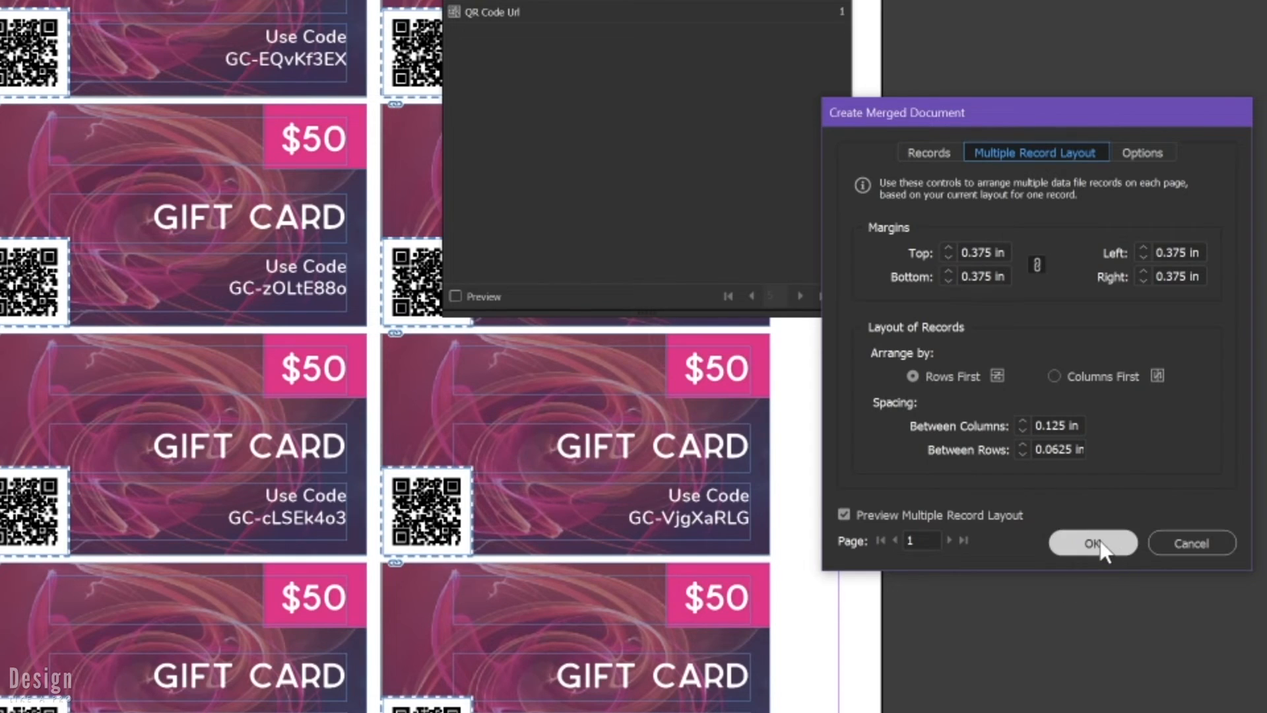
mouse_move(952, 551)
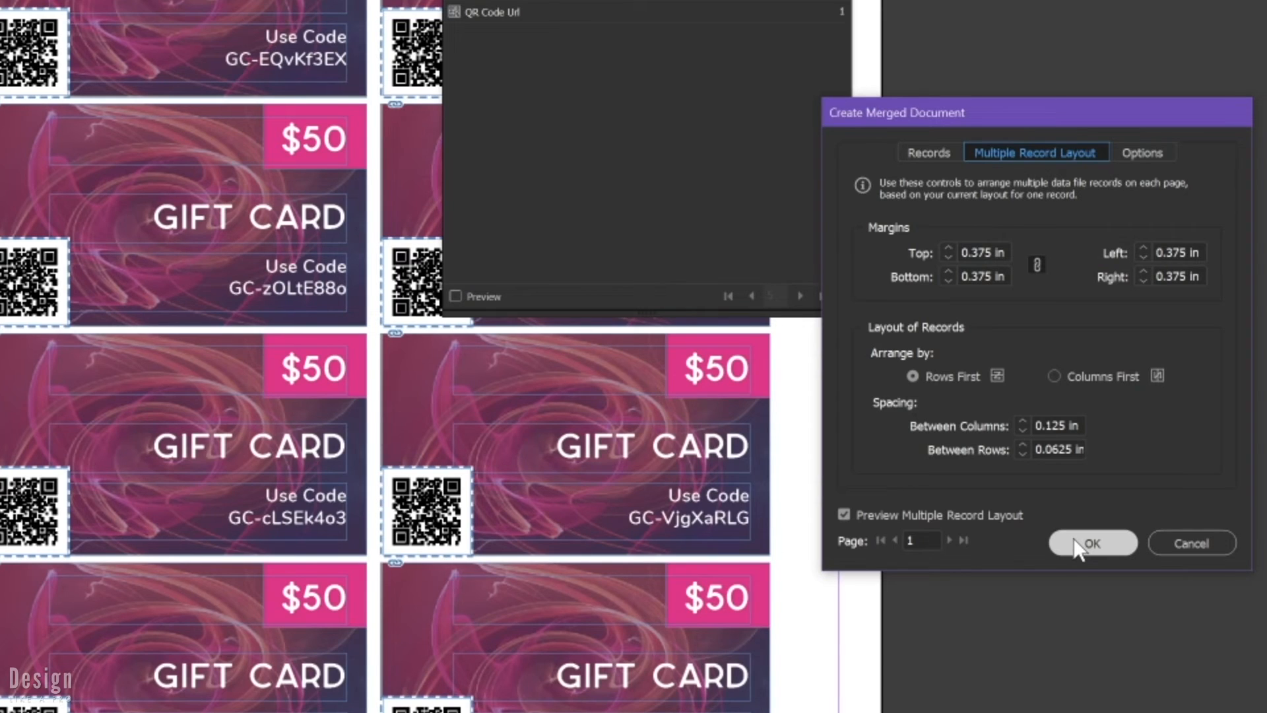
left_click(1091, 543)
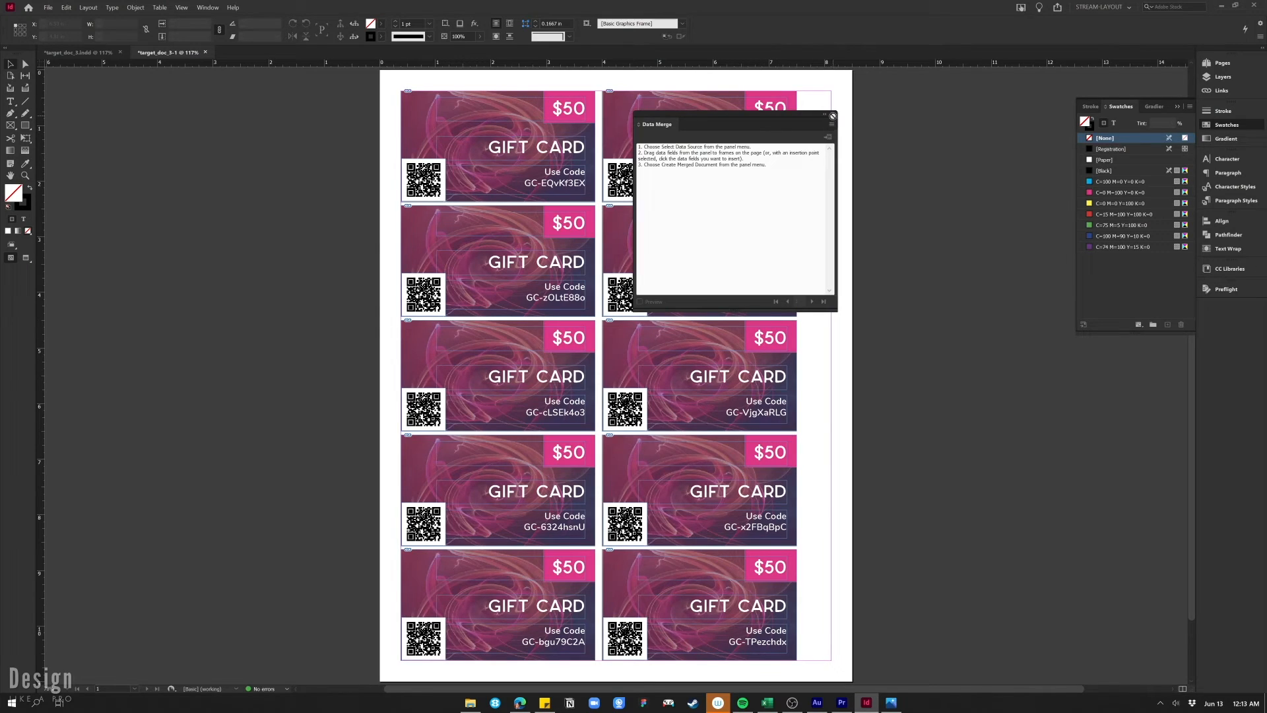
- Close the Data Merge panel to reveal all ten merged gift cards
left_click(832, 115)
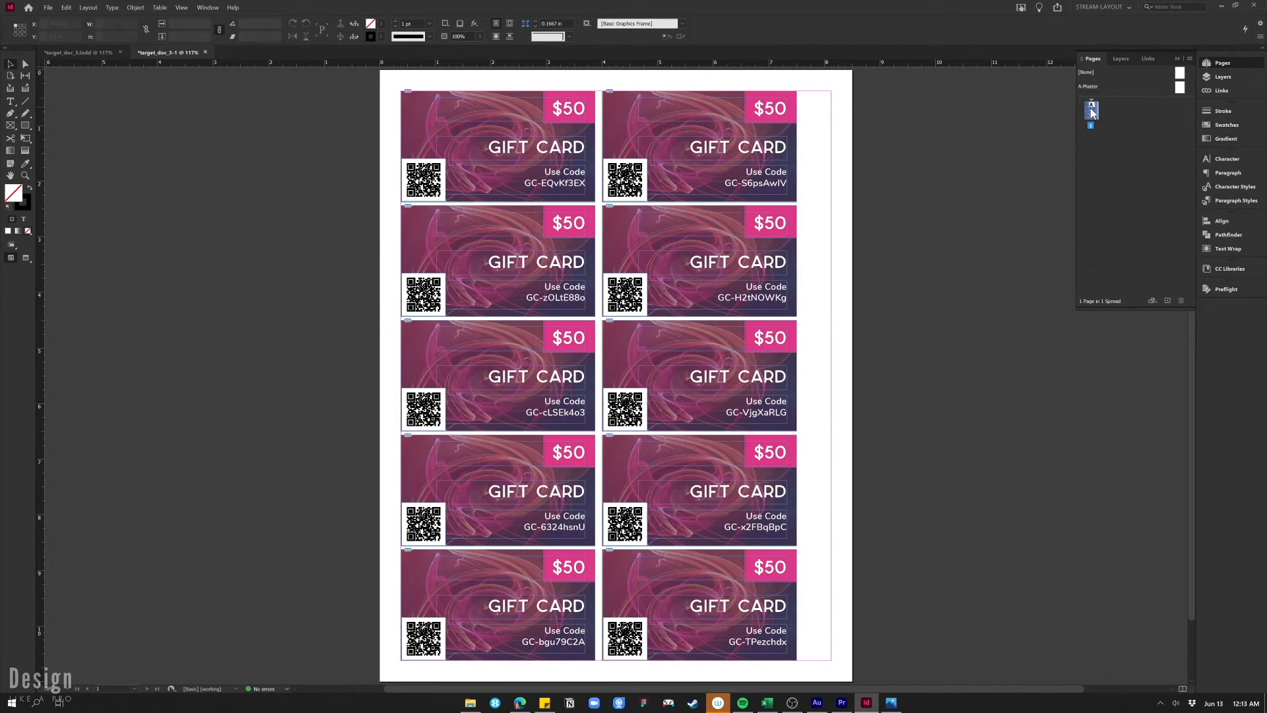